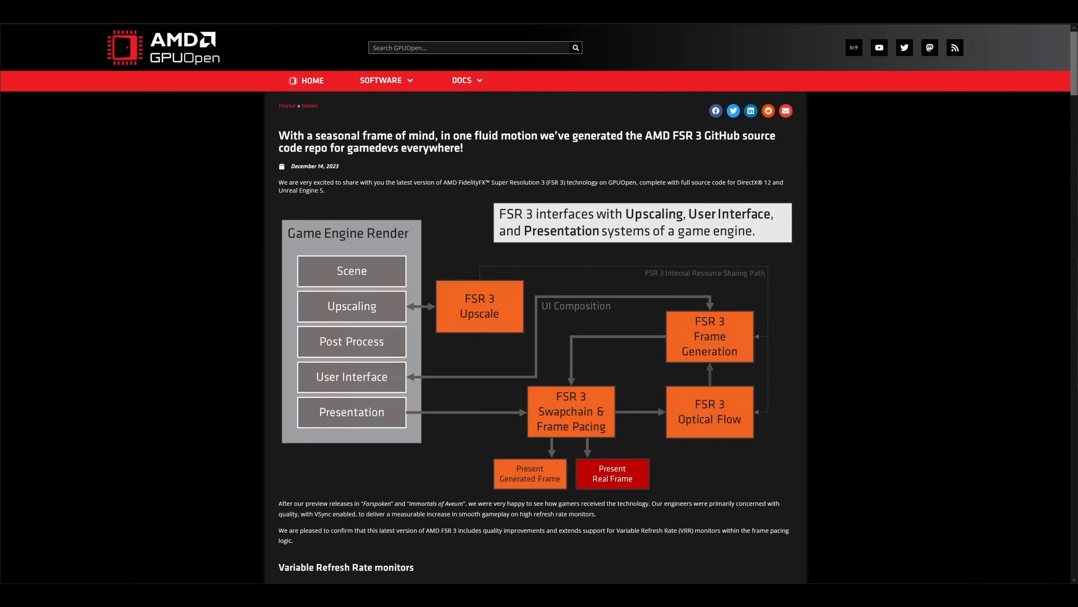
Scroll through the graphics options looking for a frame generation setting
scroll("down", 3)
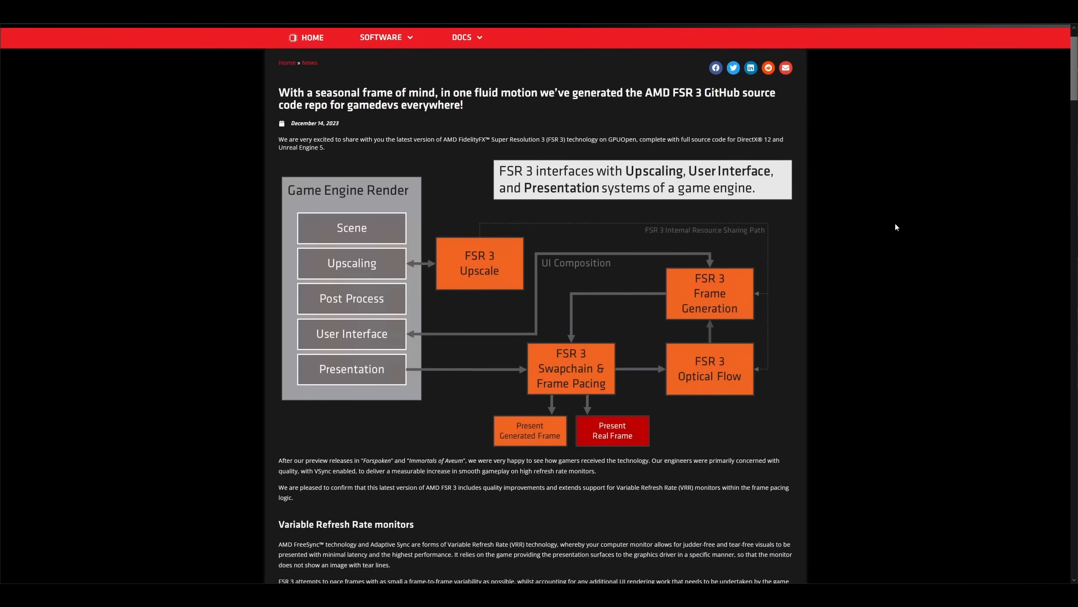
scroll("down", 3)
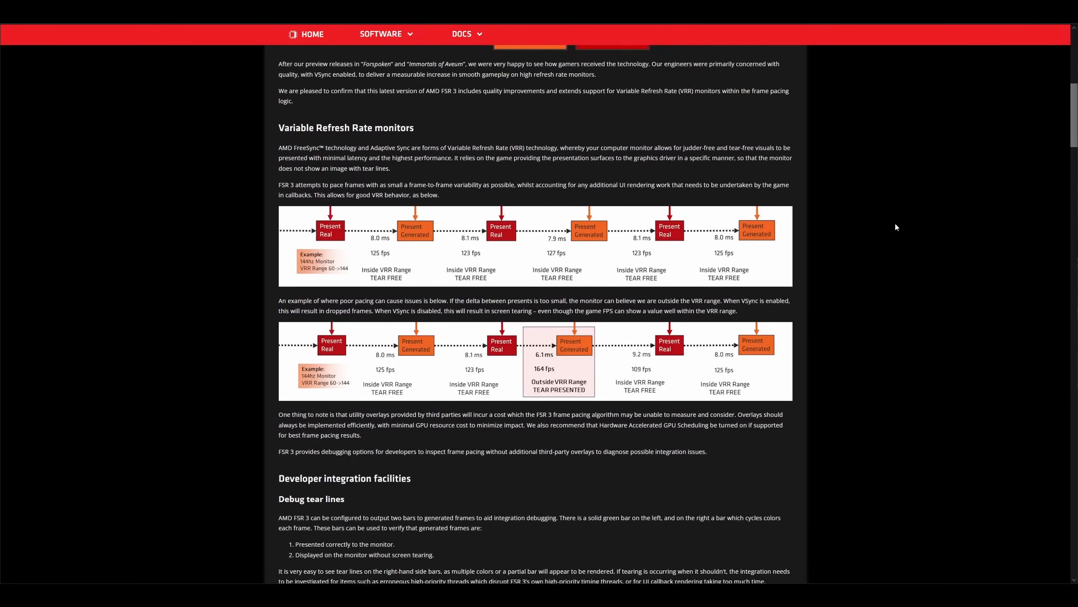
scroll("down", 3)
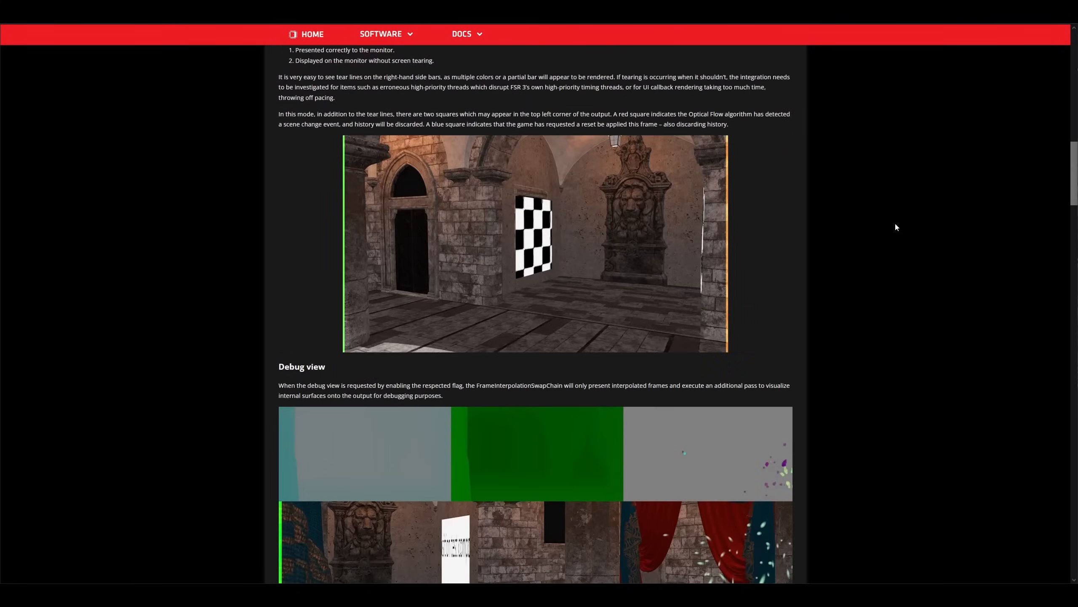
scroll("down", 3)
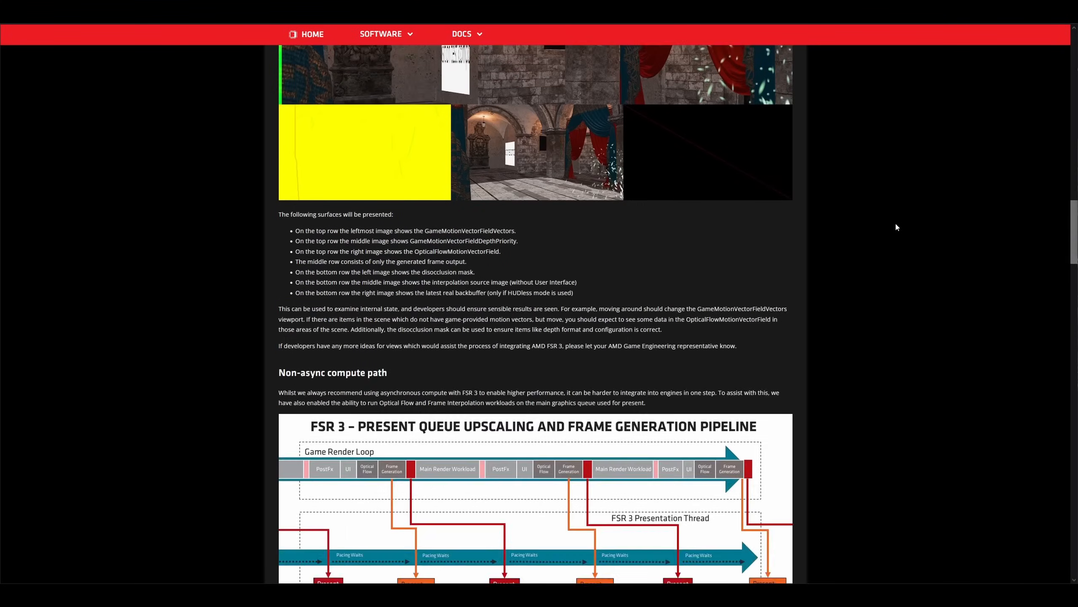
scroll("down", 3)
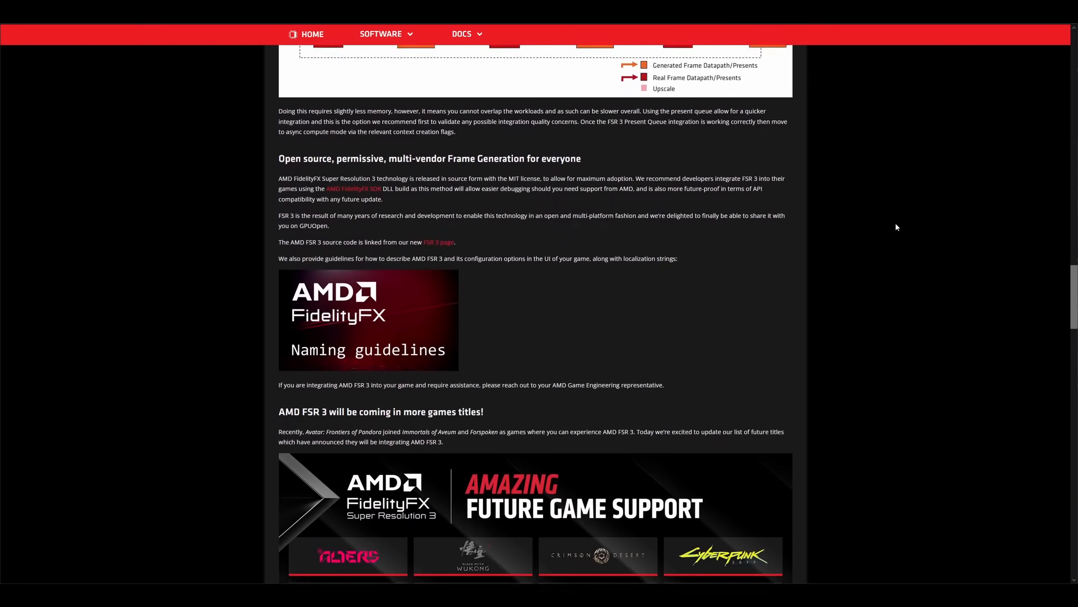
scroll("down", 3)
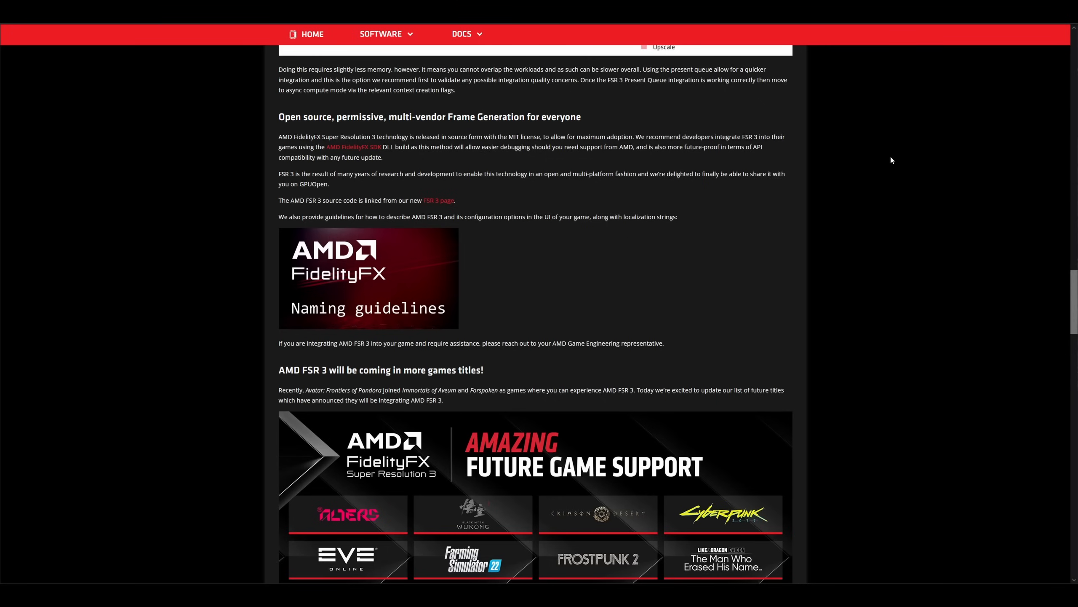
scroll("down", 3)
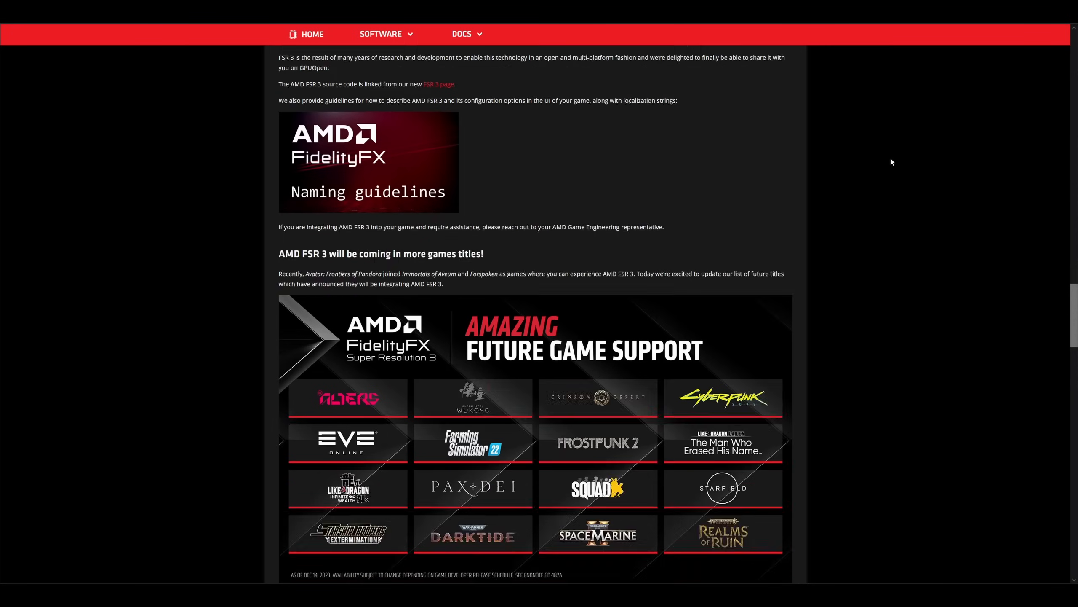
scroll("down", 3)
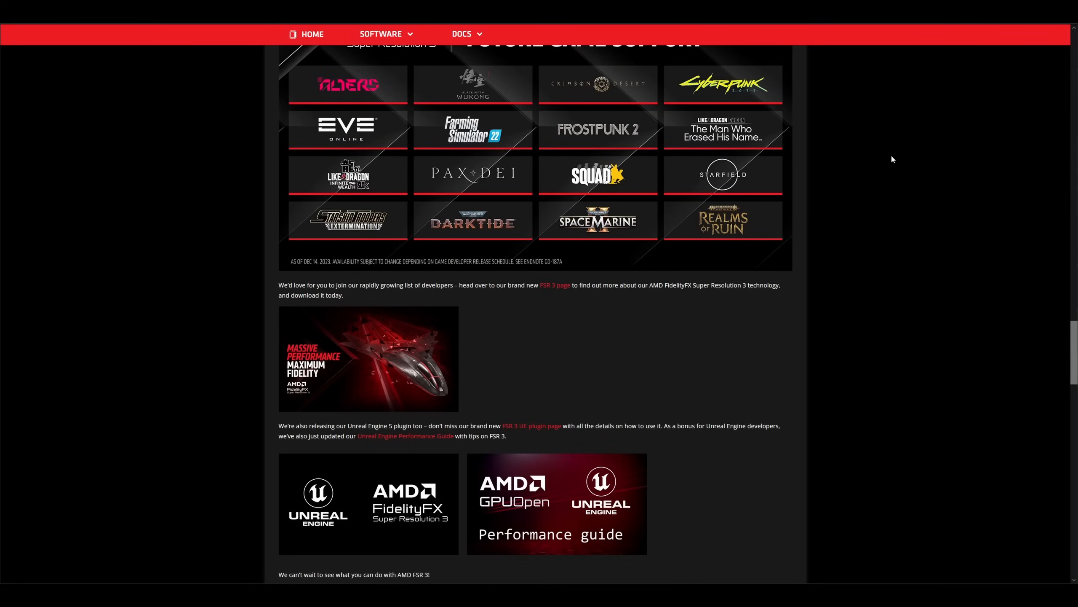
scroll("down", 3)
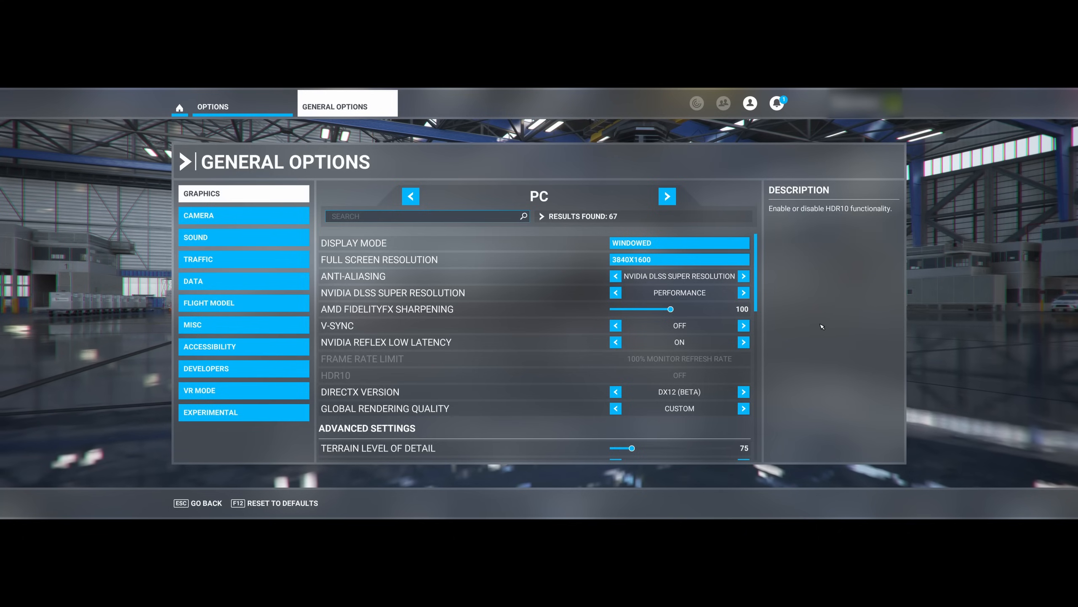
Search the graphics options for 'frame' and 'generat', which finds no matching setting
left_click(420, 216)
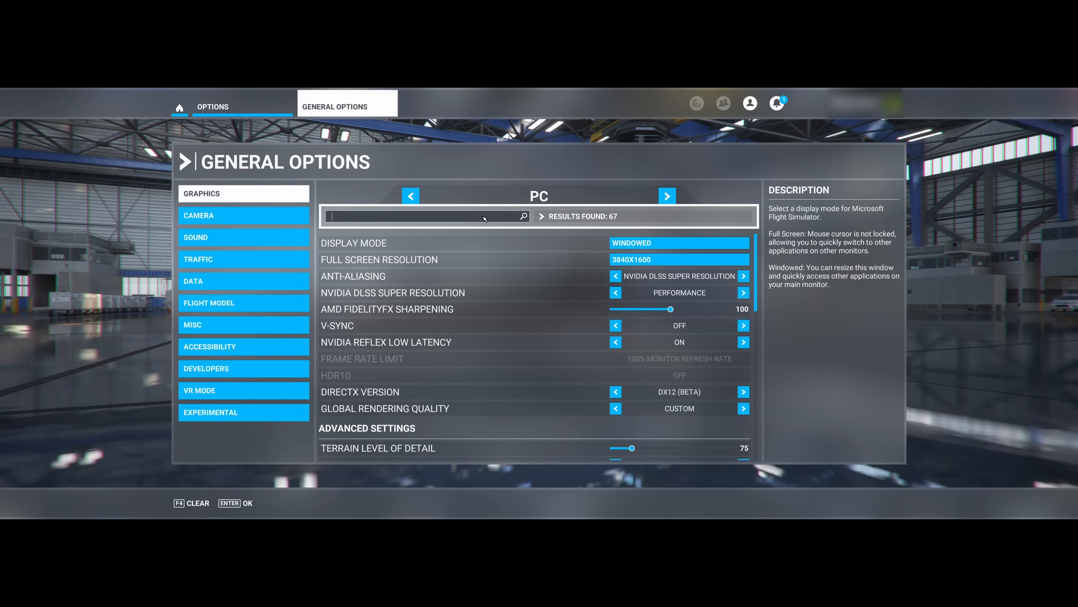
type("frame")
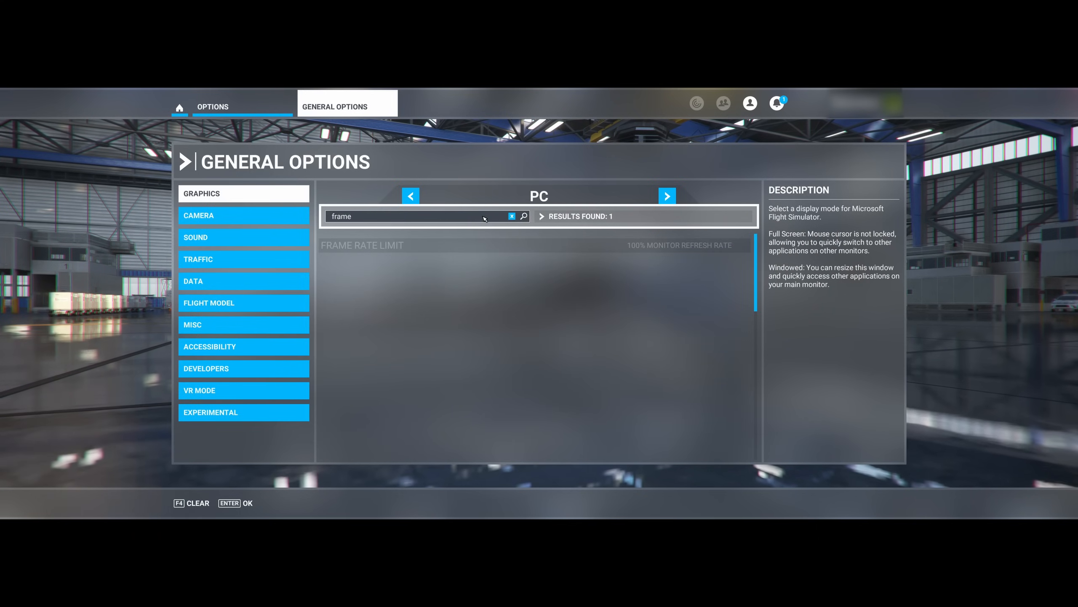
type("generati")
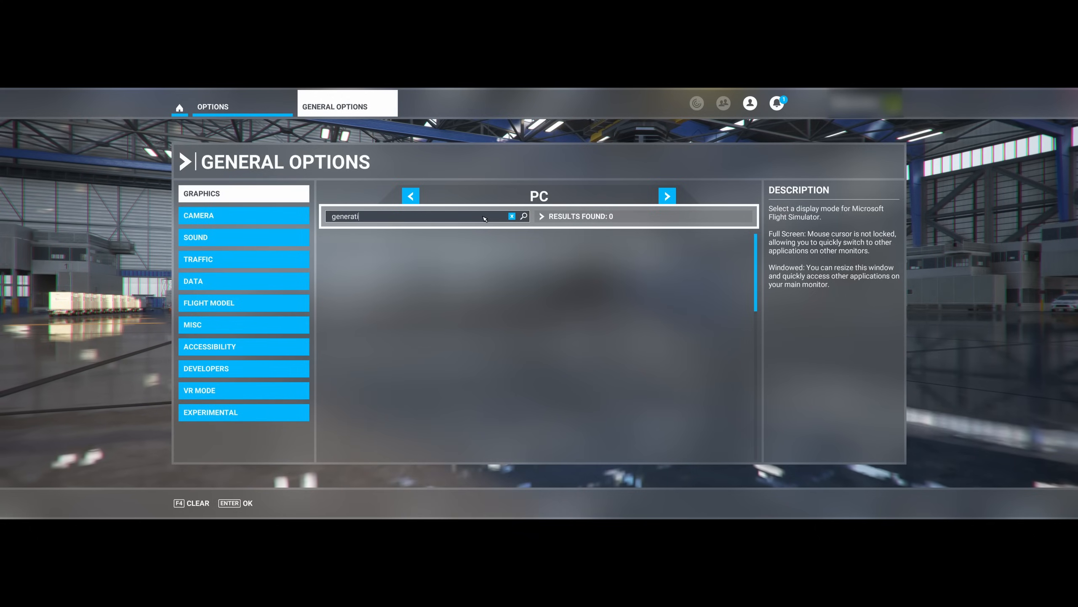
key("Backspace")
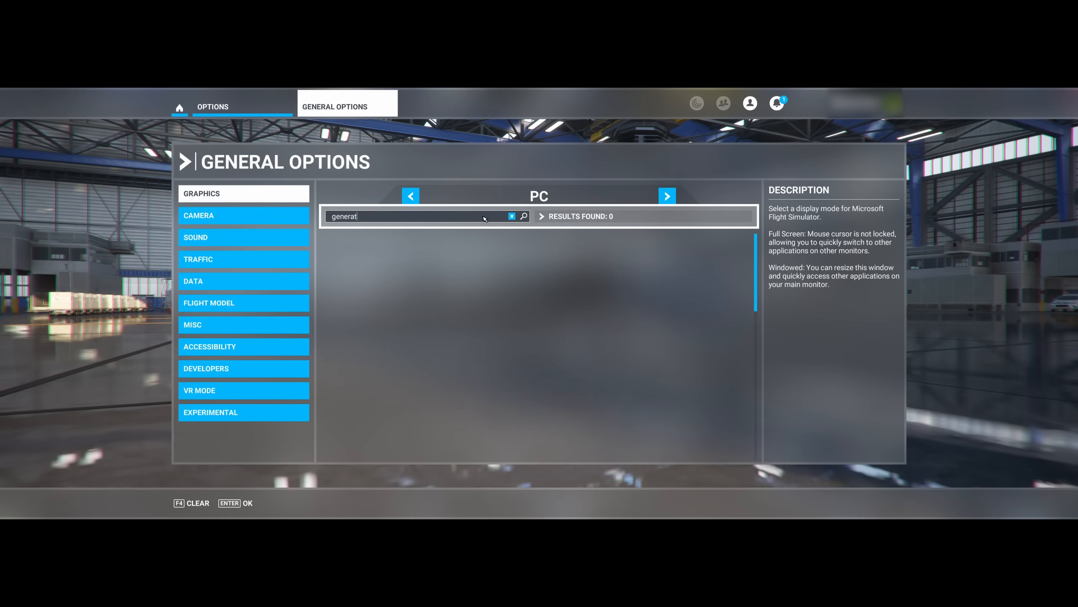
left_click(512, 216)
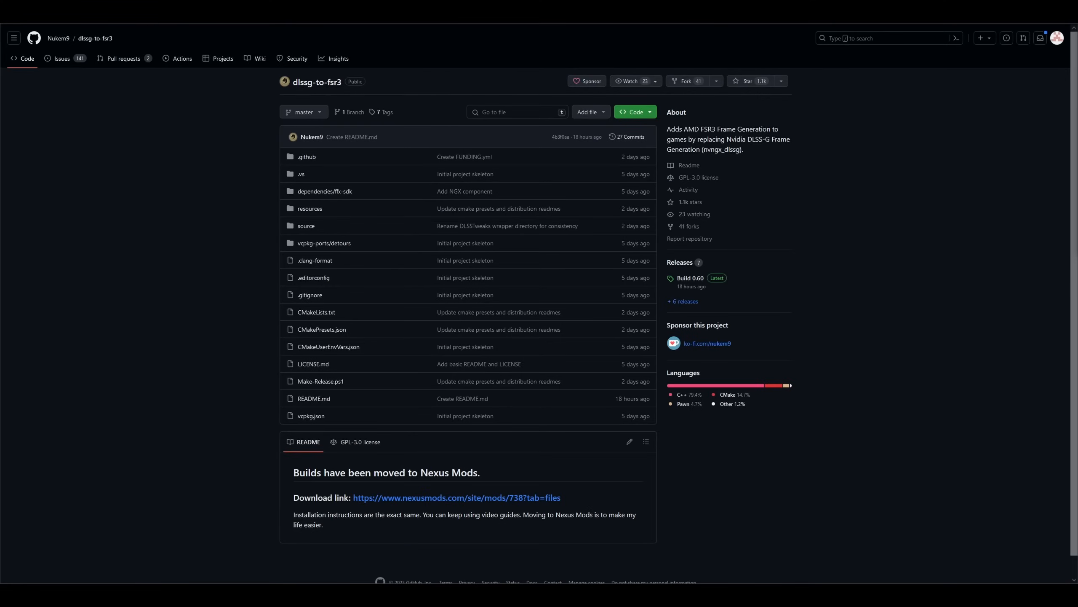
mouse_move(691, 278)
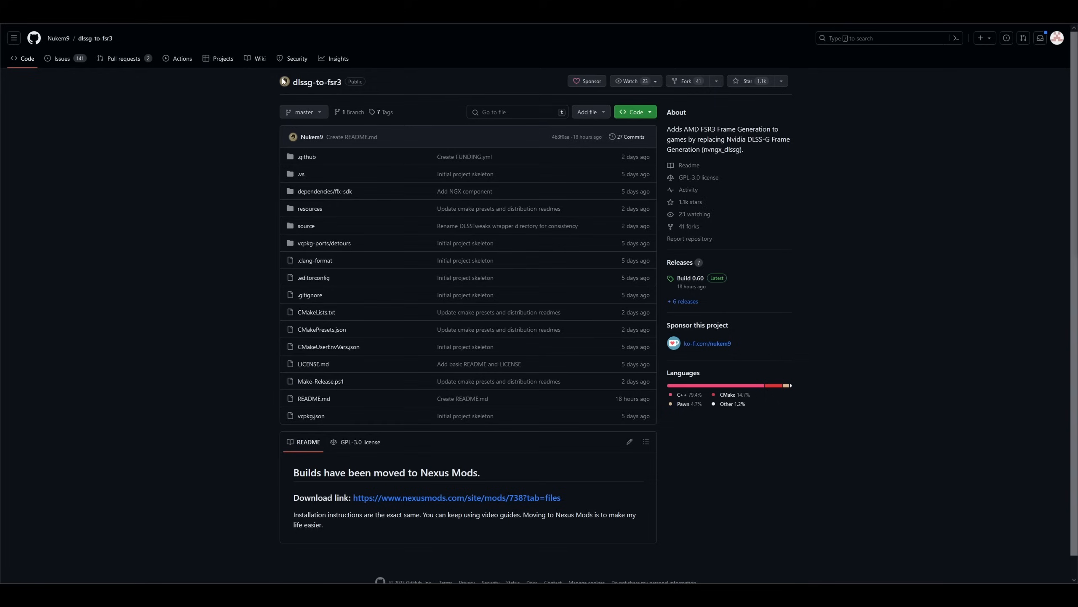
mouse_move(263, 85)
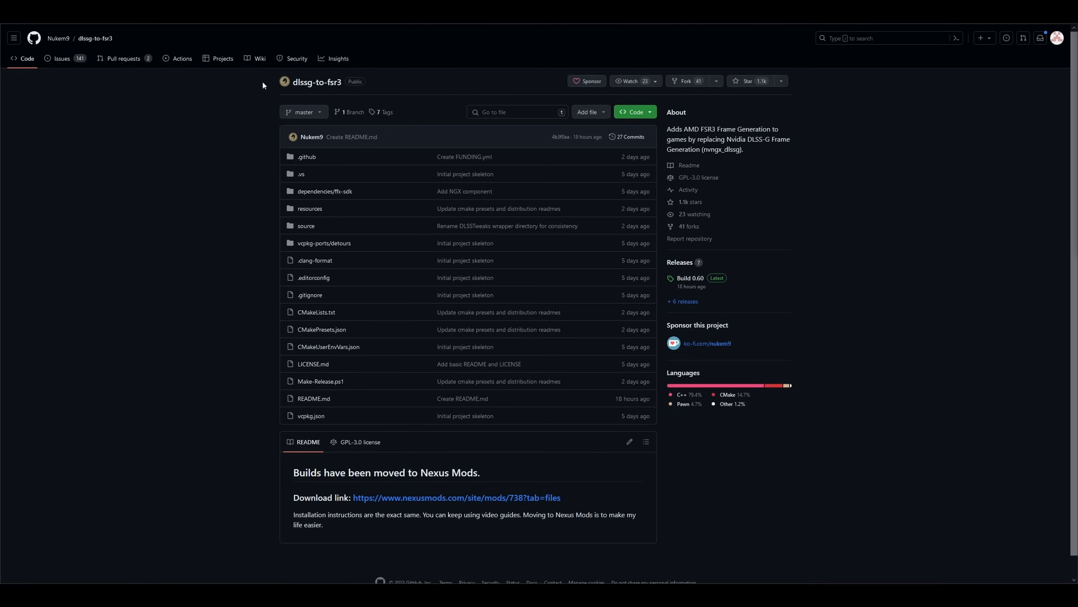
mouse_move(312, 137)
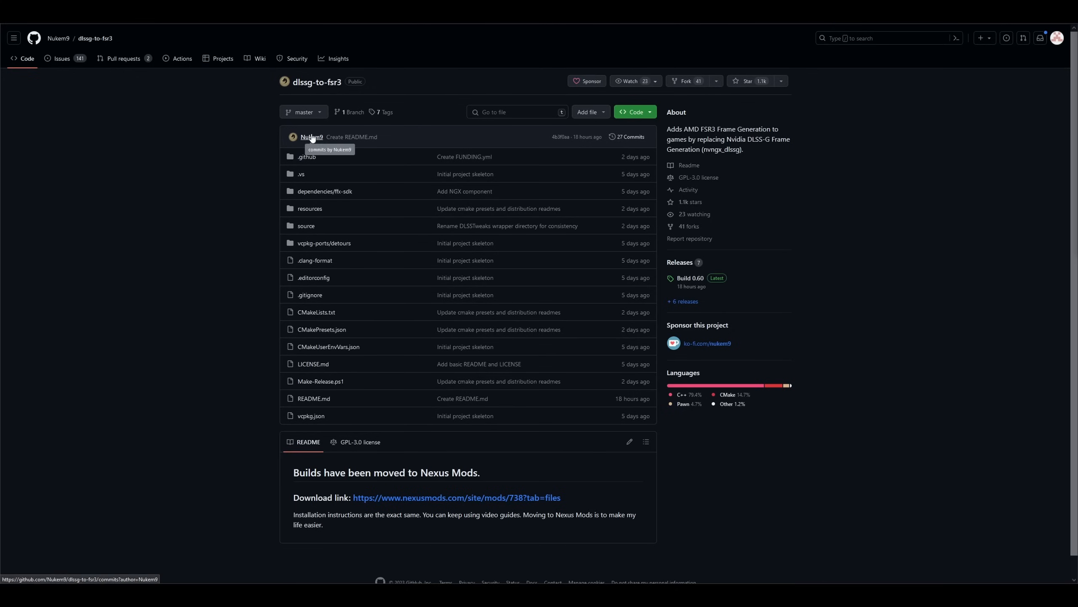
mouse_move(219, 180)
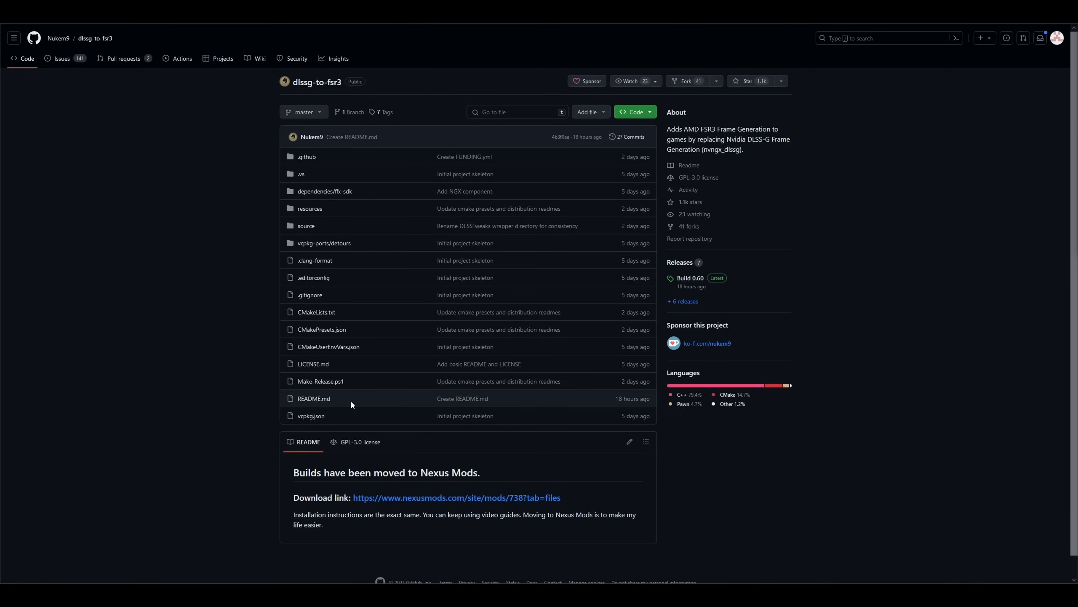
mouse_move(690, 278)
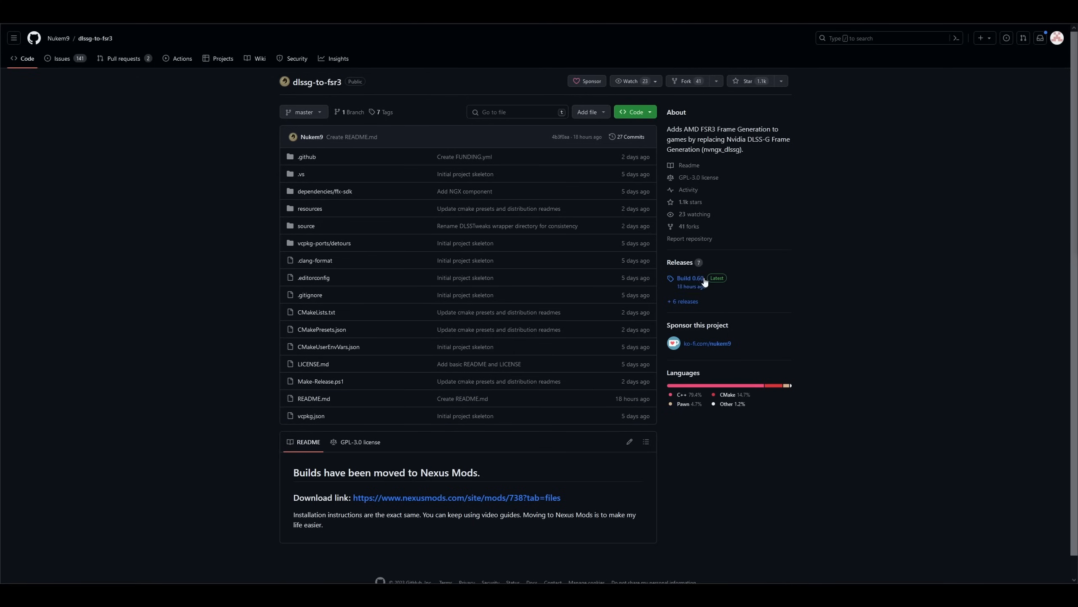
Open the Build 0.60 release notes and follow their nexusmods.com download link
left_click(691, 278)
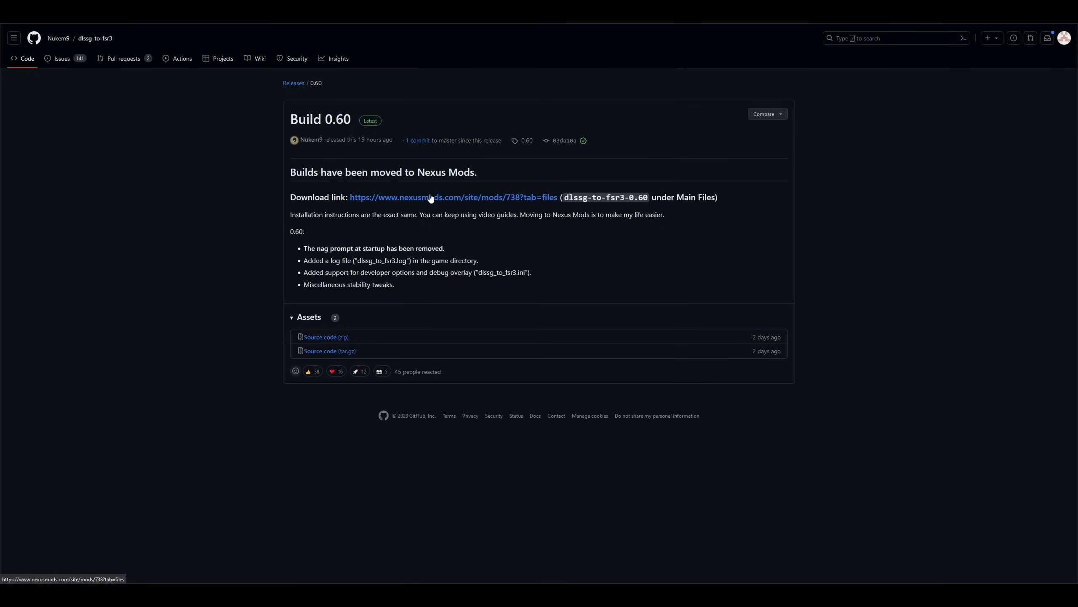
mouse_move(467, 200)
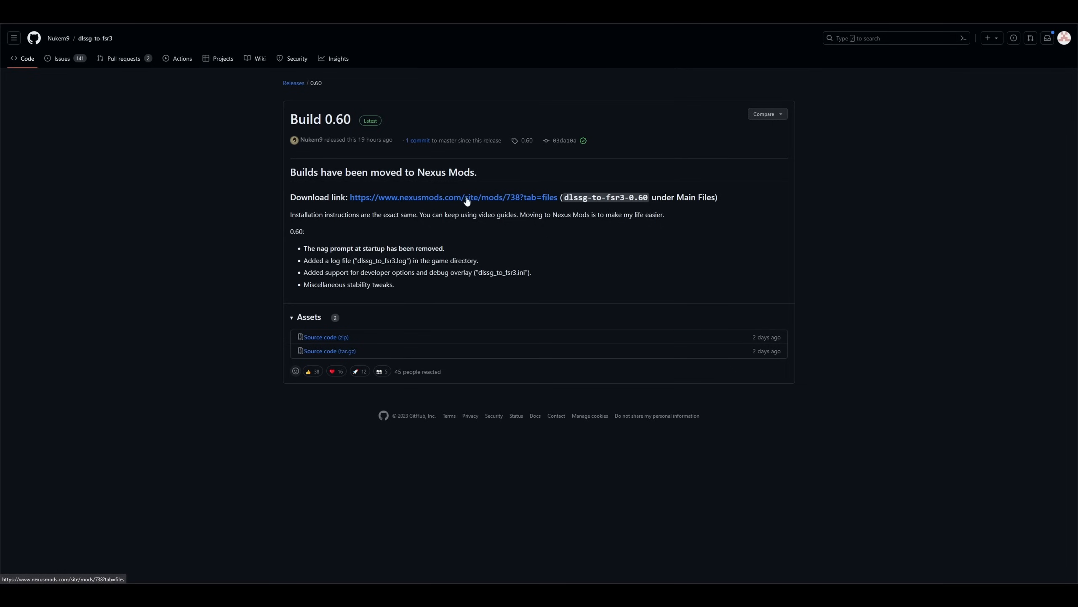
left_click(452, 198)
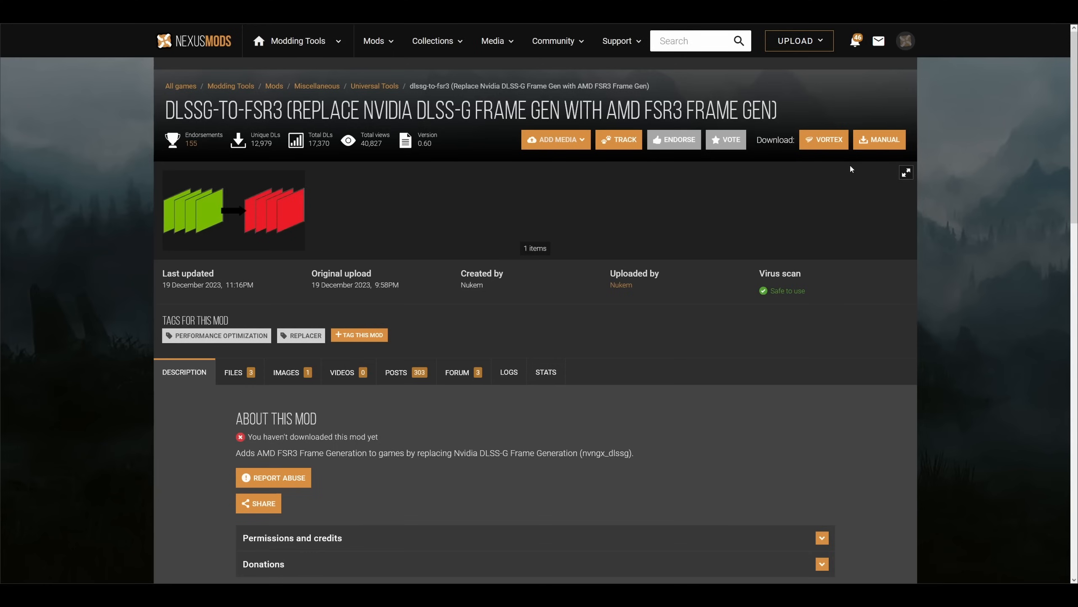
Note the mod's RTX card requirement, then browse the Files list for dlssg-to-fsr3-0.60
scroll("down", 3)
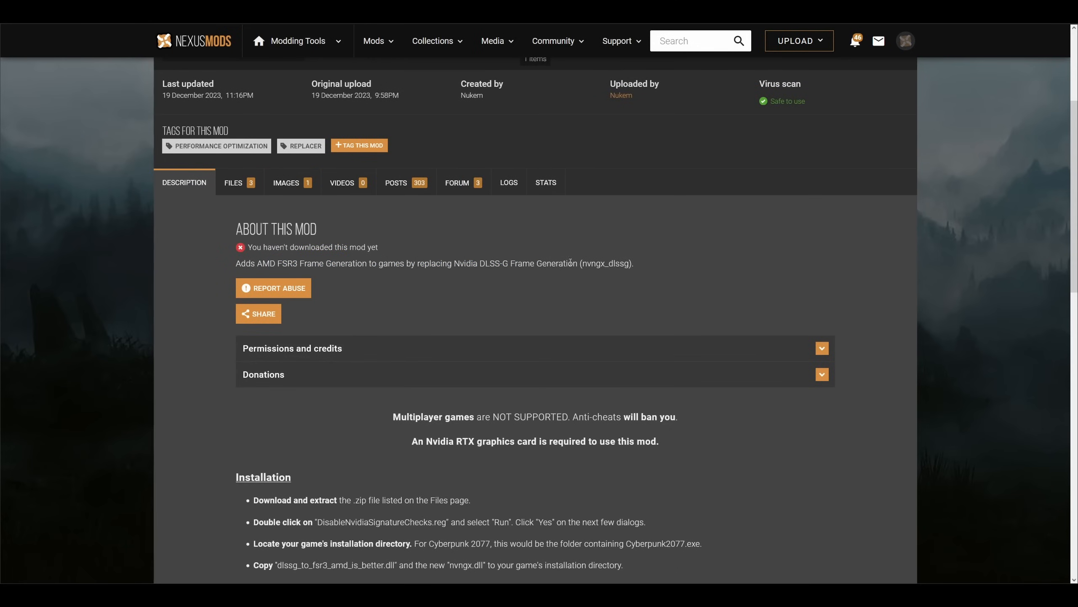
scroll("down", 3)
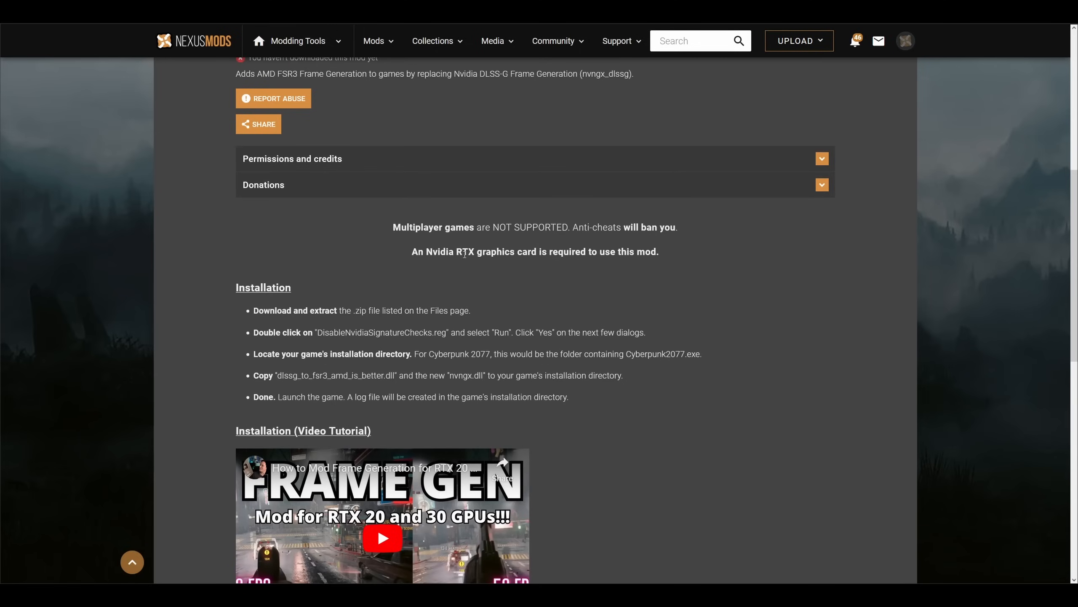
left_click_drag(448, 252, 618, 252)
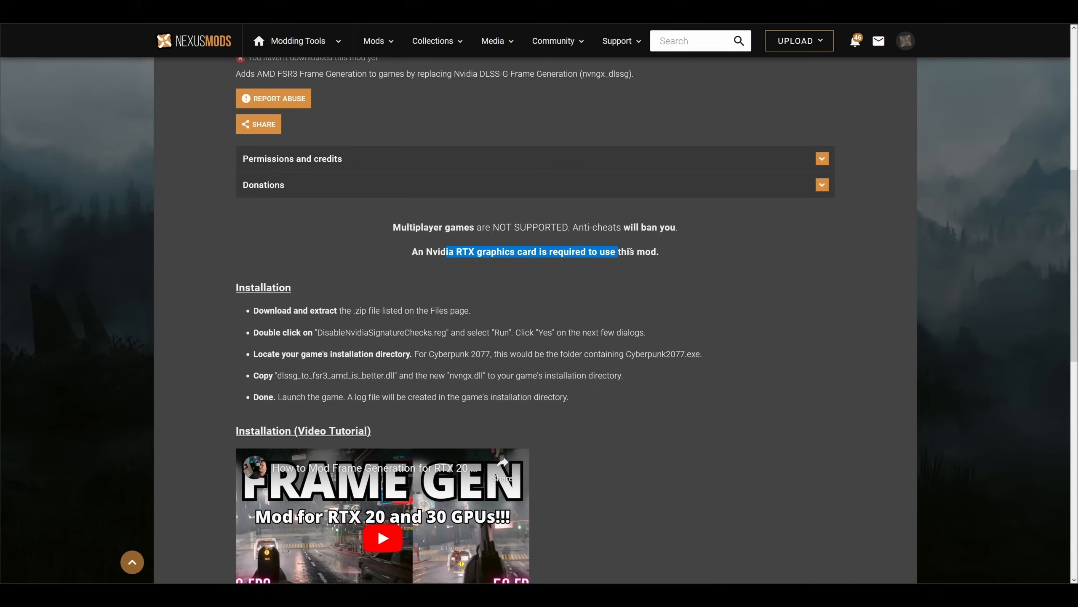
left_click(669, 261)
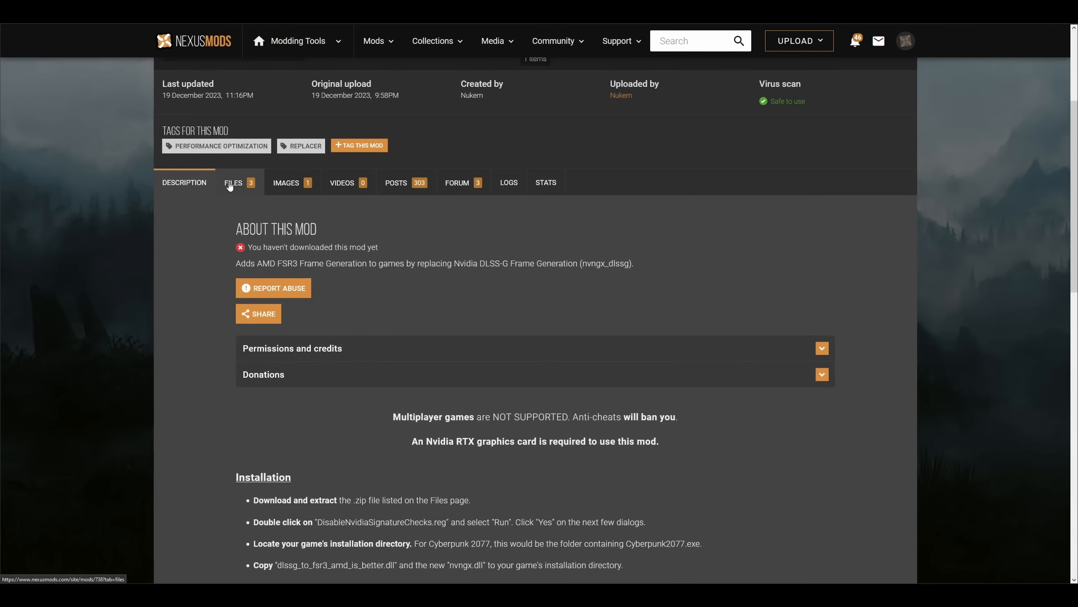
left_click(233, 182)
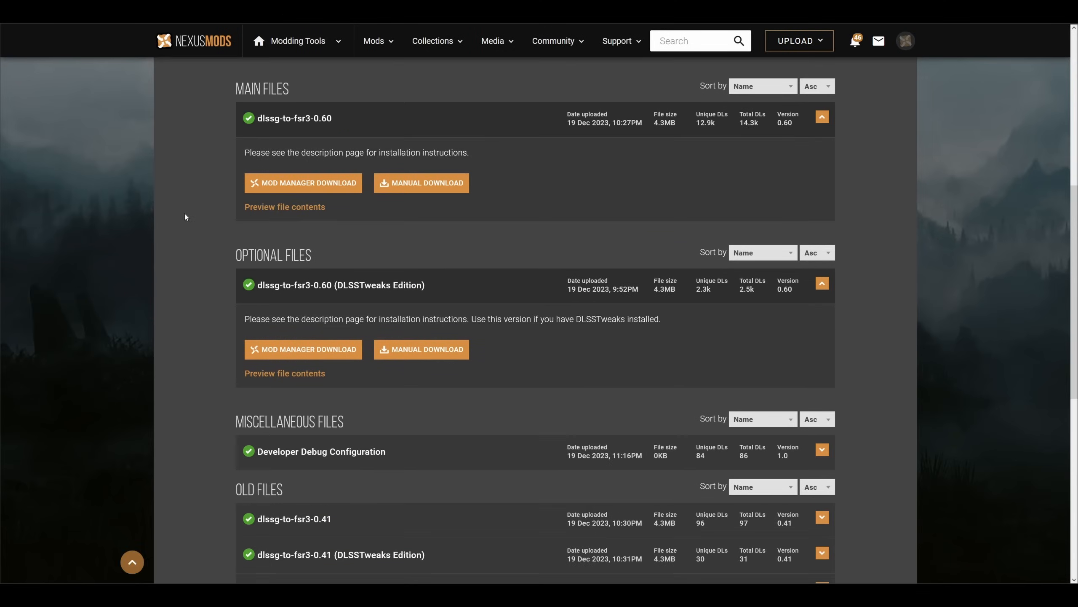
mouse_move(328, 112)
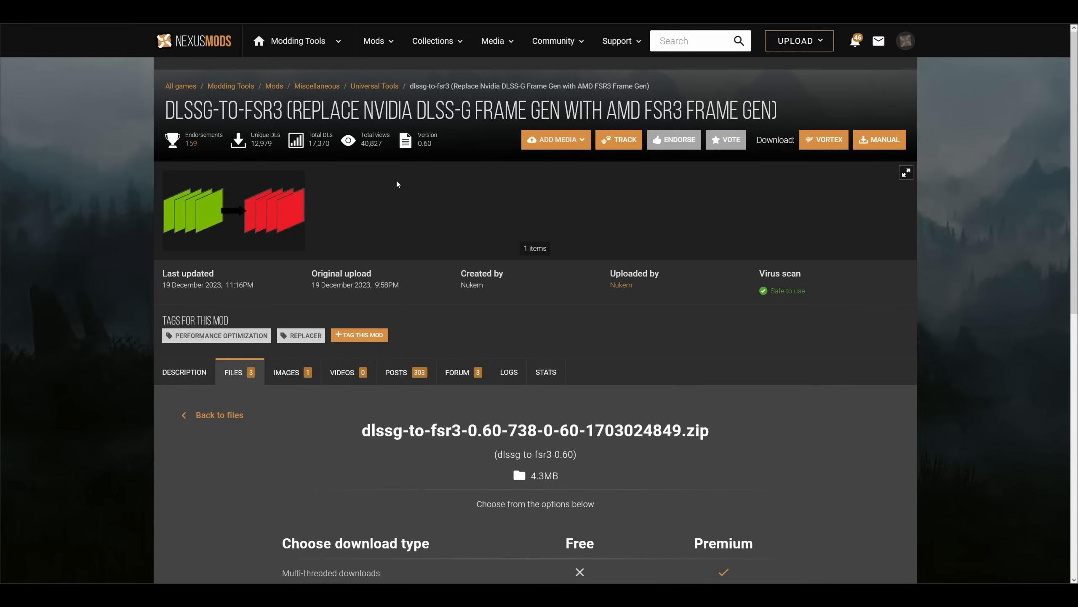
scroll("down", 3)
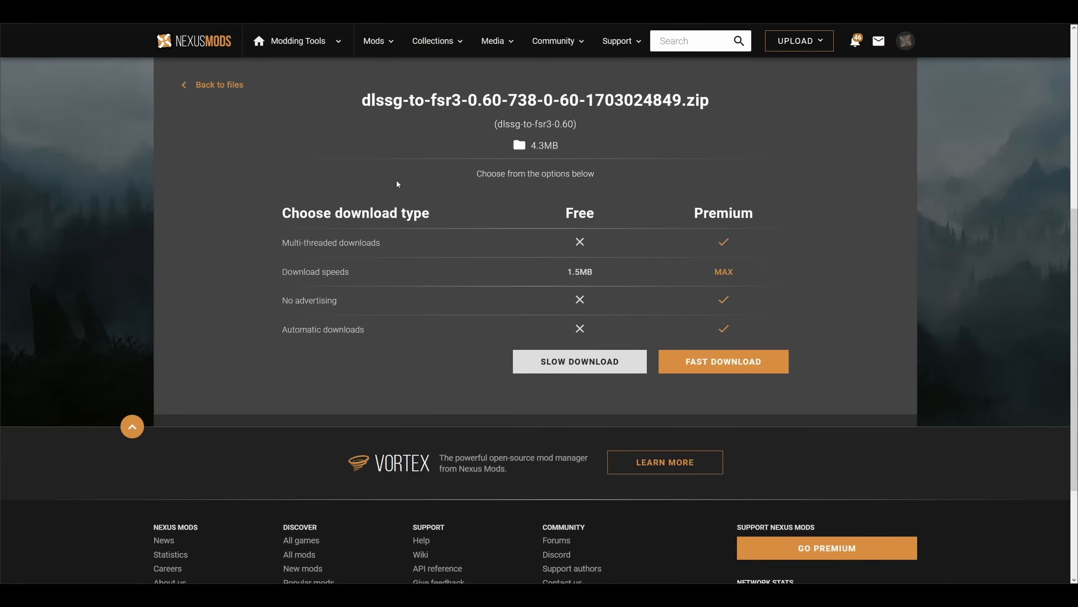
mouse_move(591, 358)
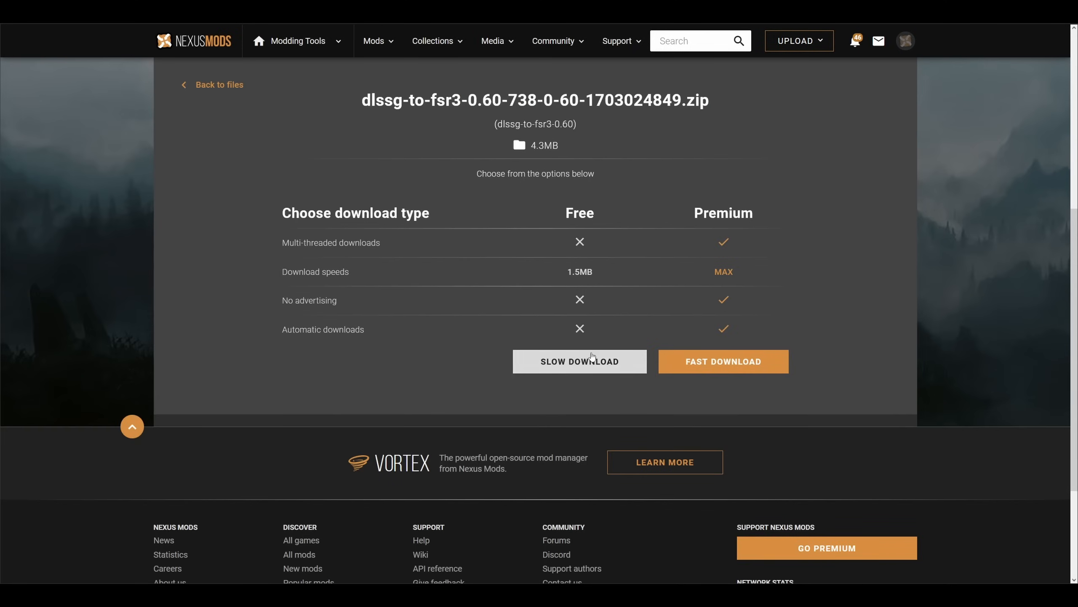
Extract the downloaded dlssg-to-fsr3 zip into its own folder and open it
right_click(388, 256)
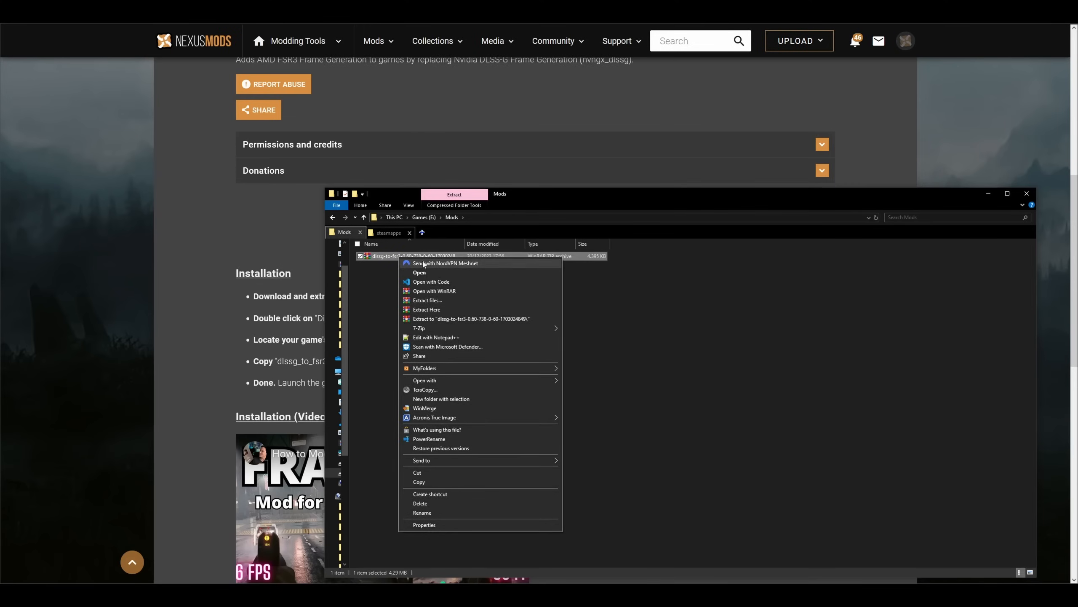
left_click(630, 309)
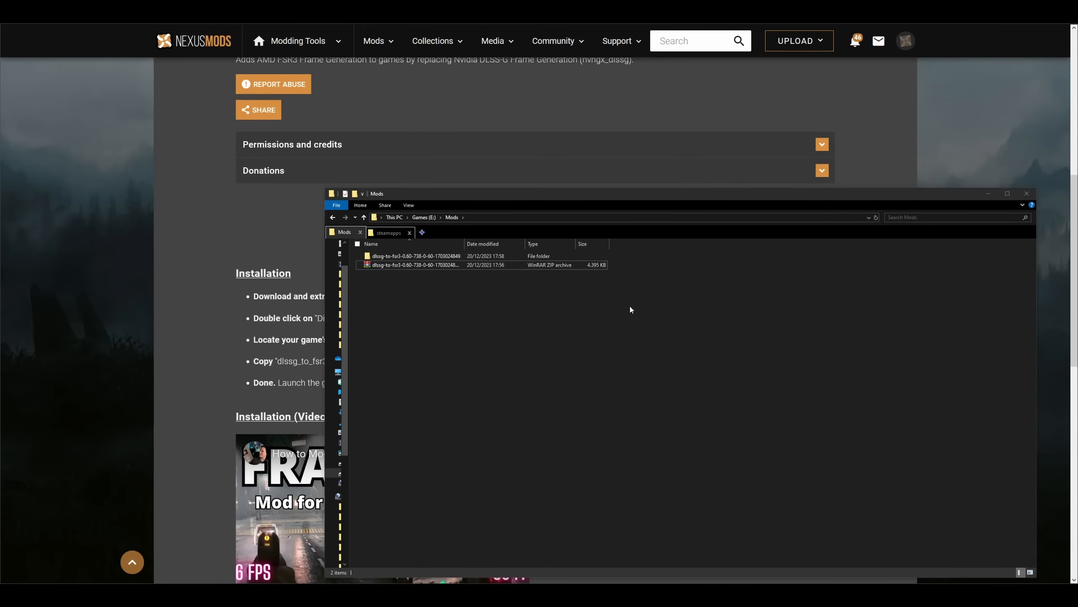
double_click(415, 256)
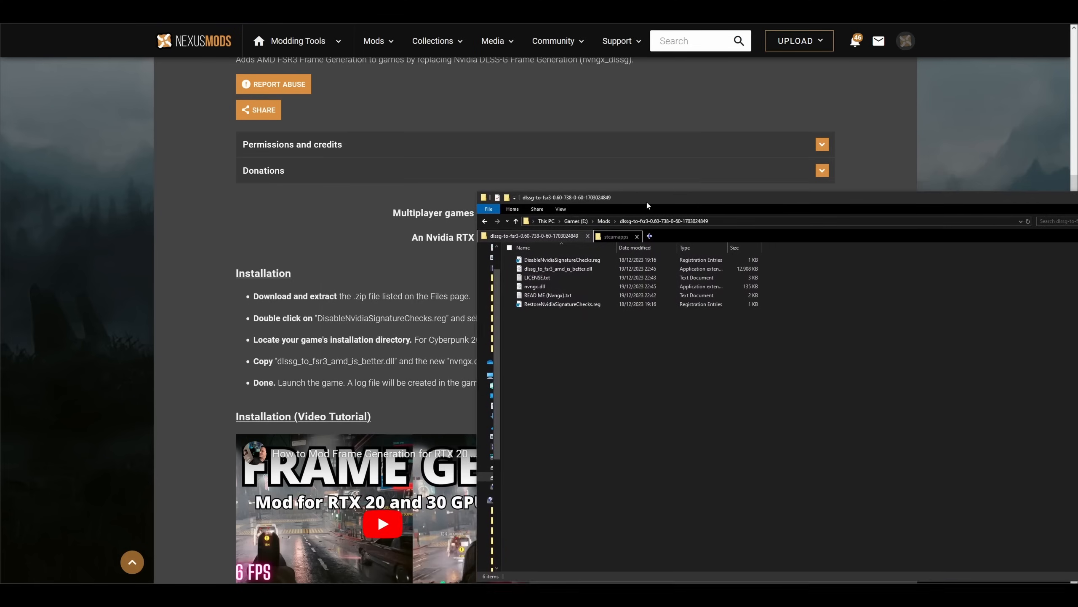
Run DisableNvidiaSignatureChecks.reg and confirm adding its entries to the registry
left_click(562, 260)
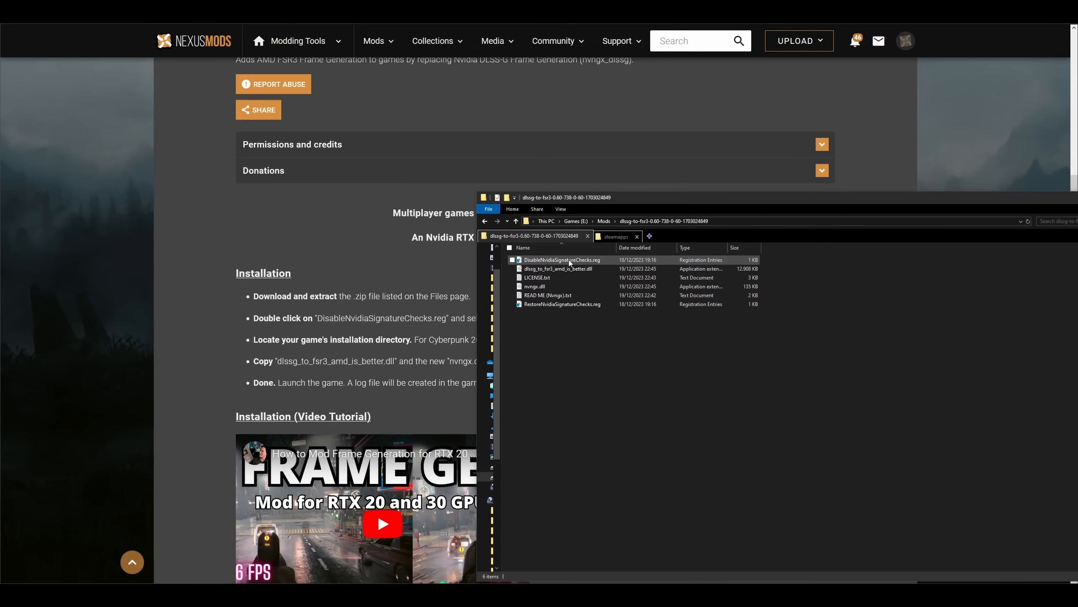
left_click(559, 269)
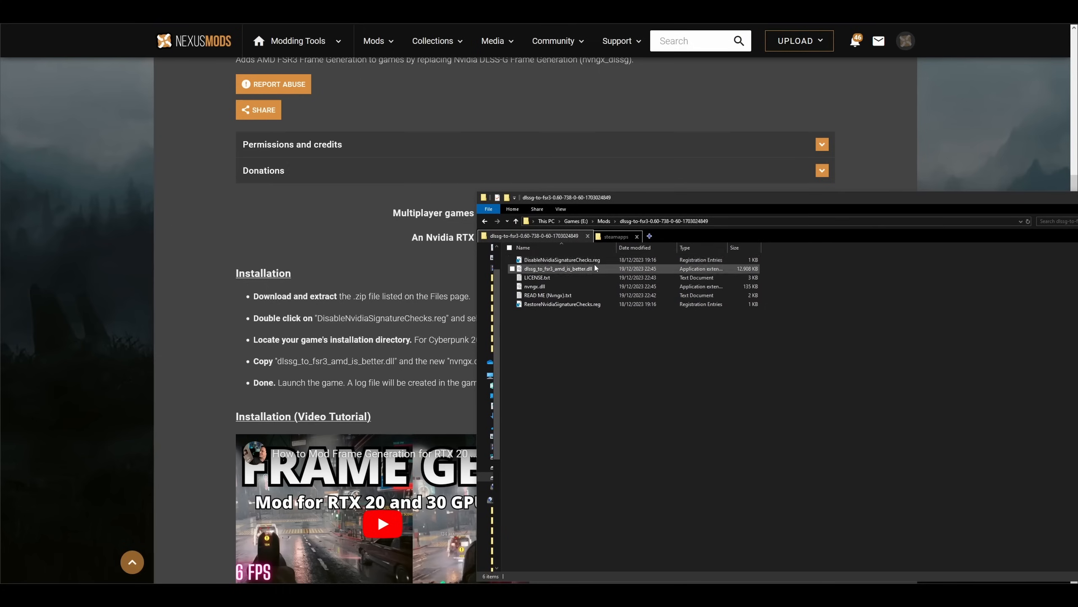
left_click(588, 317)
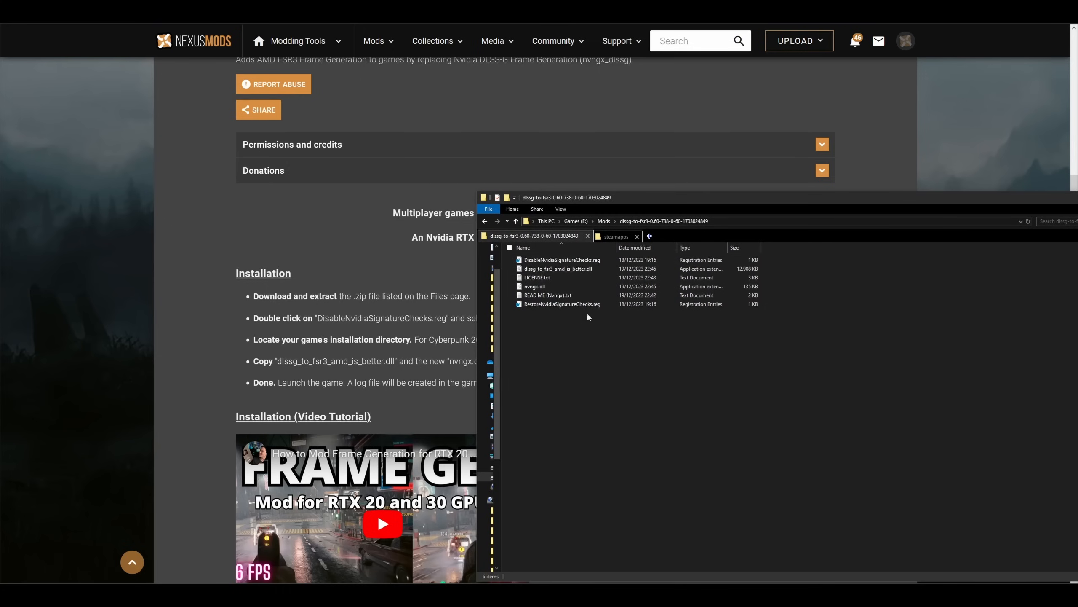
left_click(561, 260)
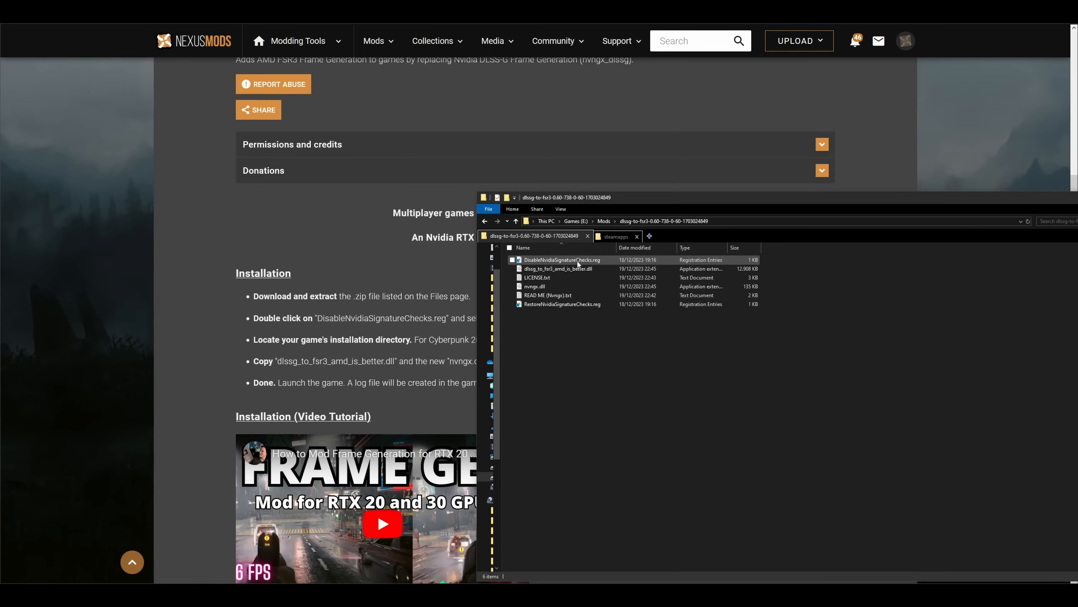
double_click(562, 259)
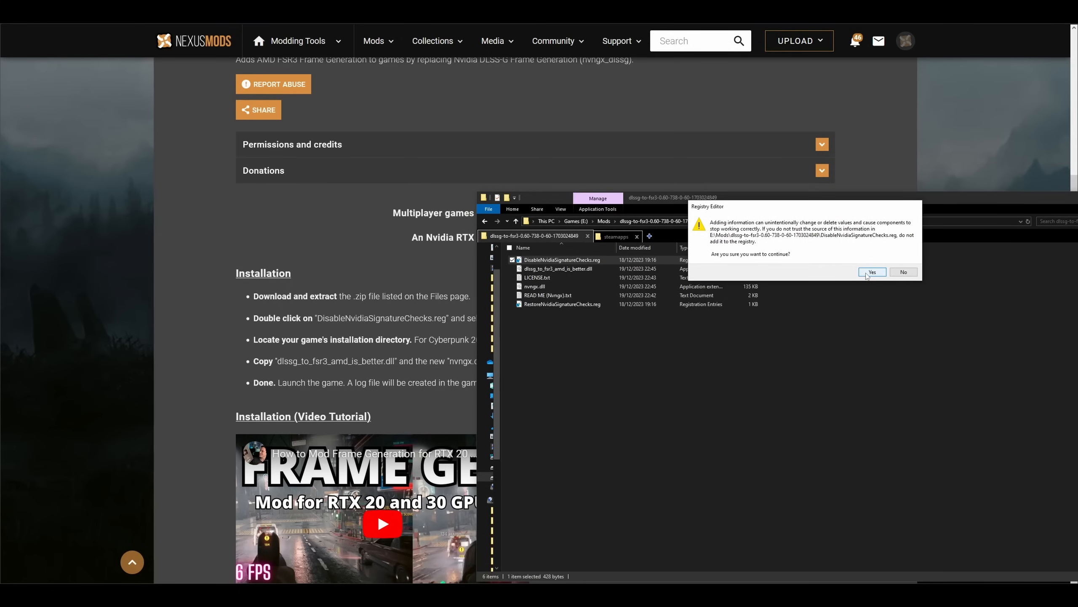
left_click(872, 272)
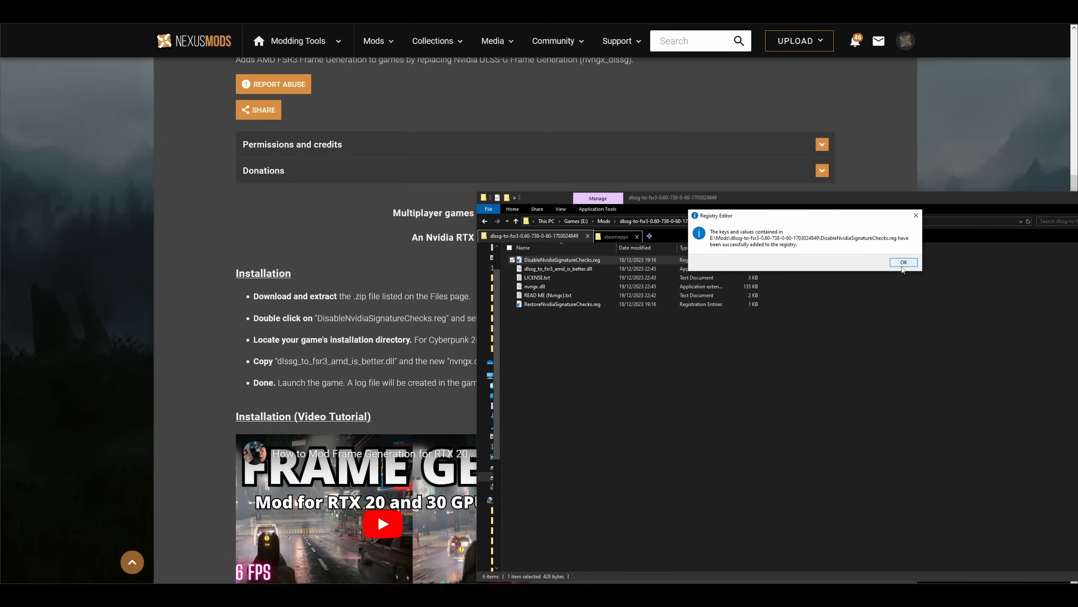
left_click(904, 262)
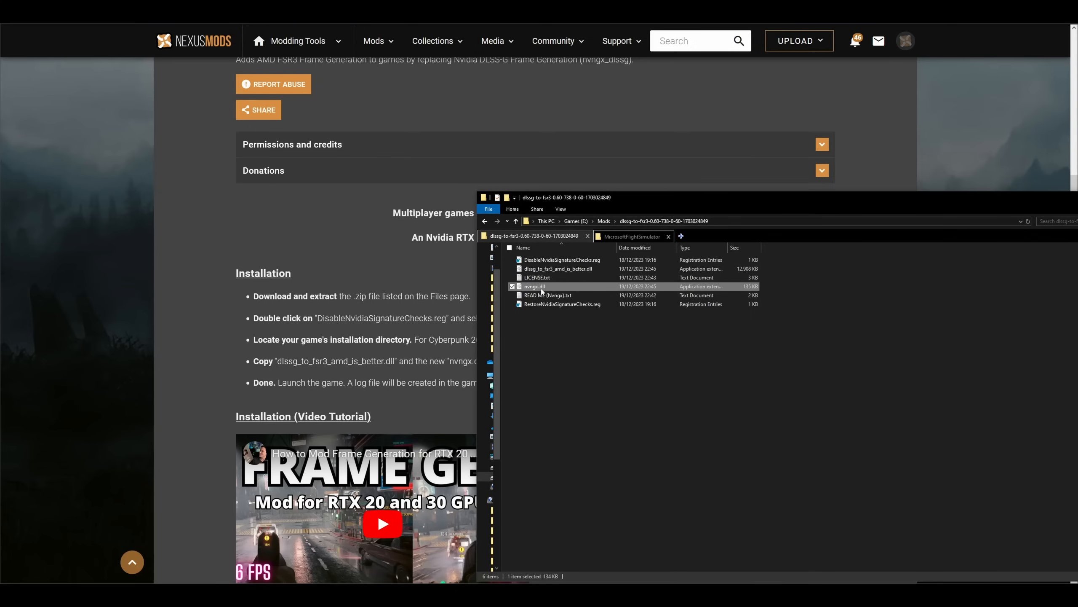
Select nvngx.dll and dlssg_to_fsr3_amd_is_better.dll, then browse the Flight Simulator install folder
left_click(559, 268)
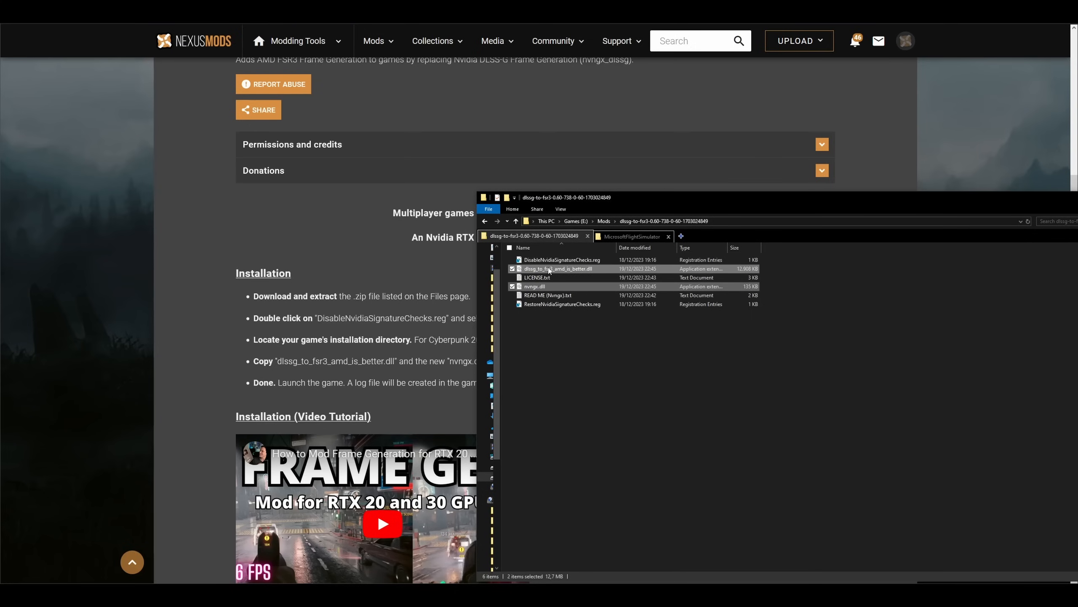
mouse_move(557, 278)
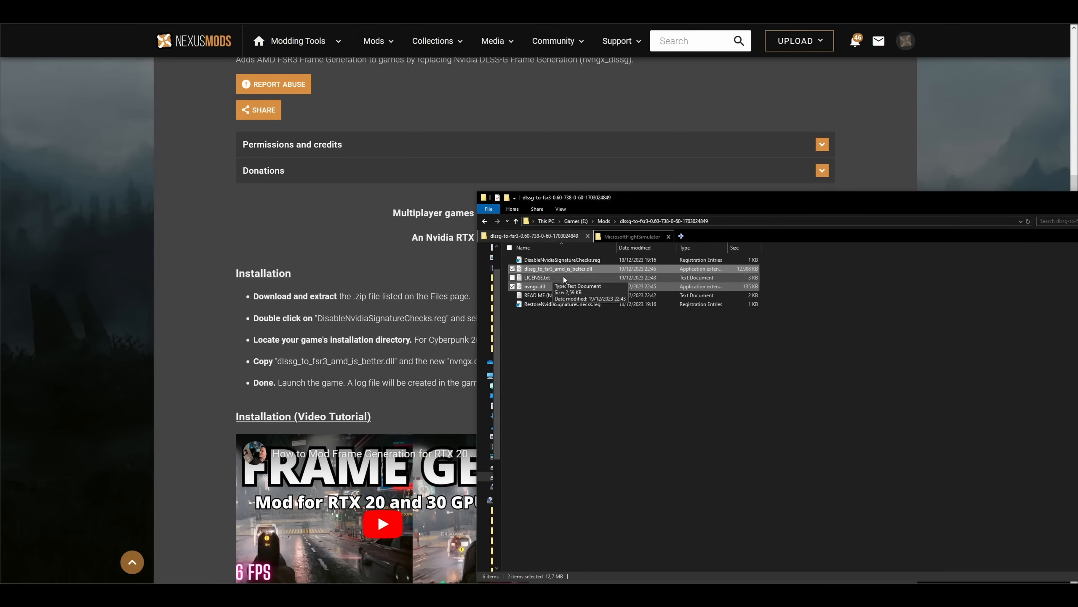
left_click(631, 236)
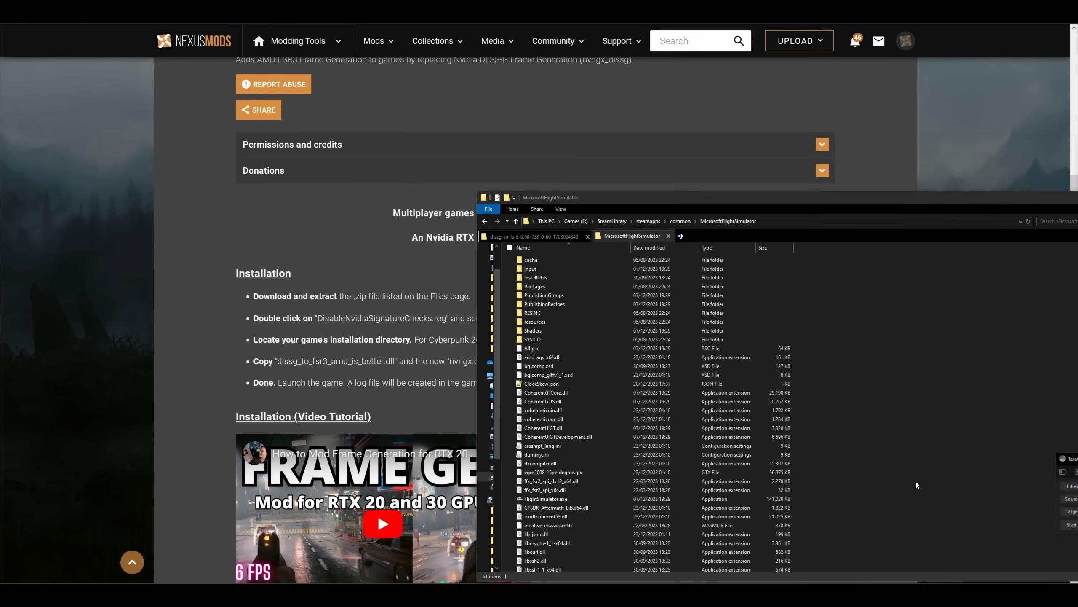
left_click(533, 313)
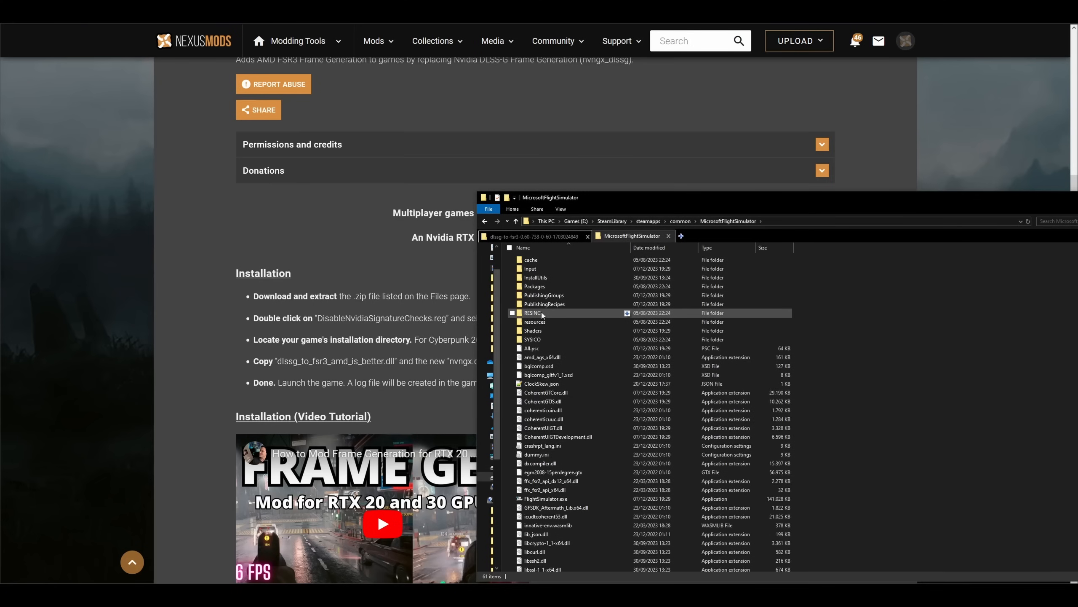
scroll("down", 3)
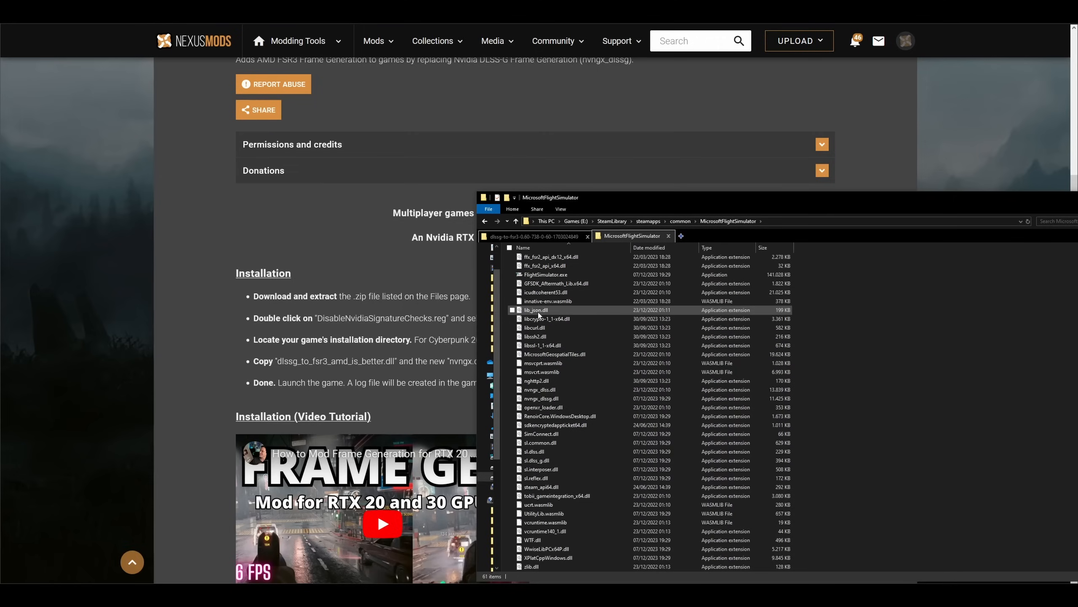
left_click(543, 452)
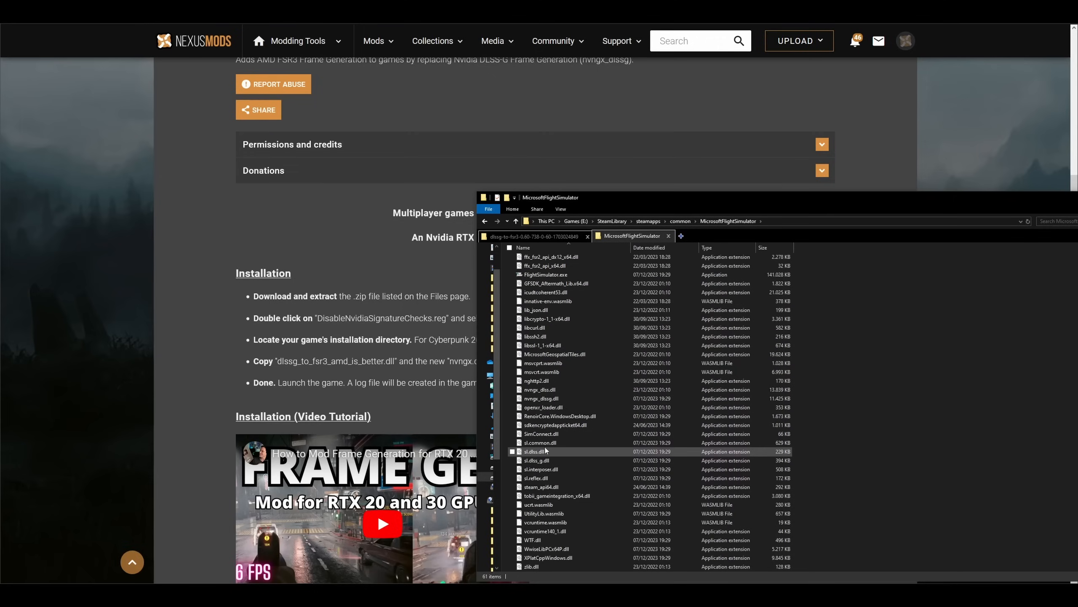
left_click(540, 443)
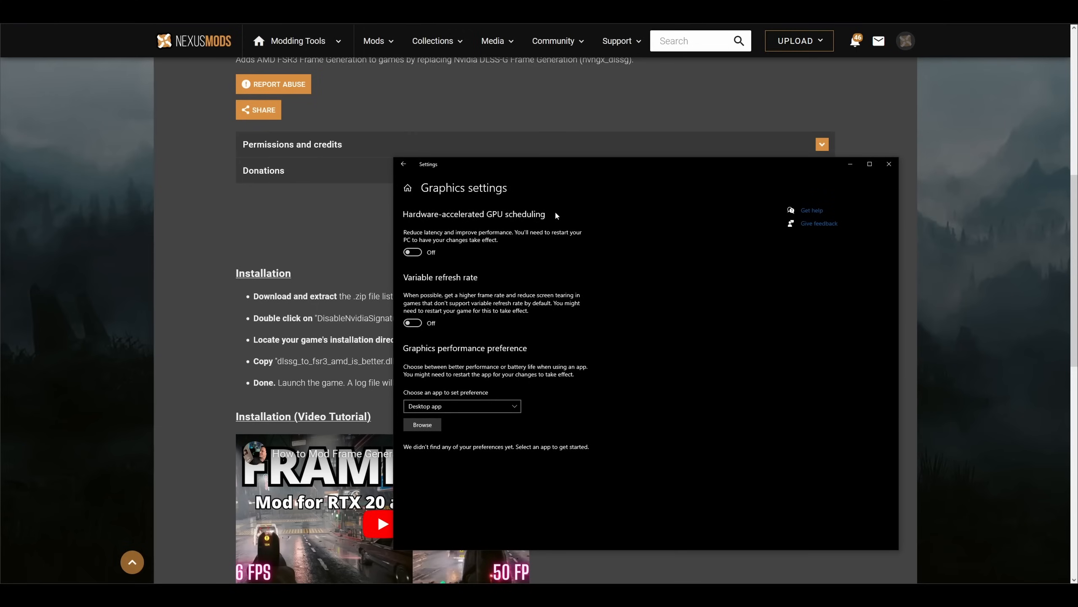
Switch the Hardware-accelerated GPU scheduling toggle to On in Windows Graphics settings
left_click(403, 163)
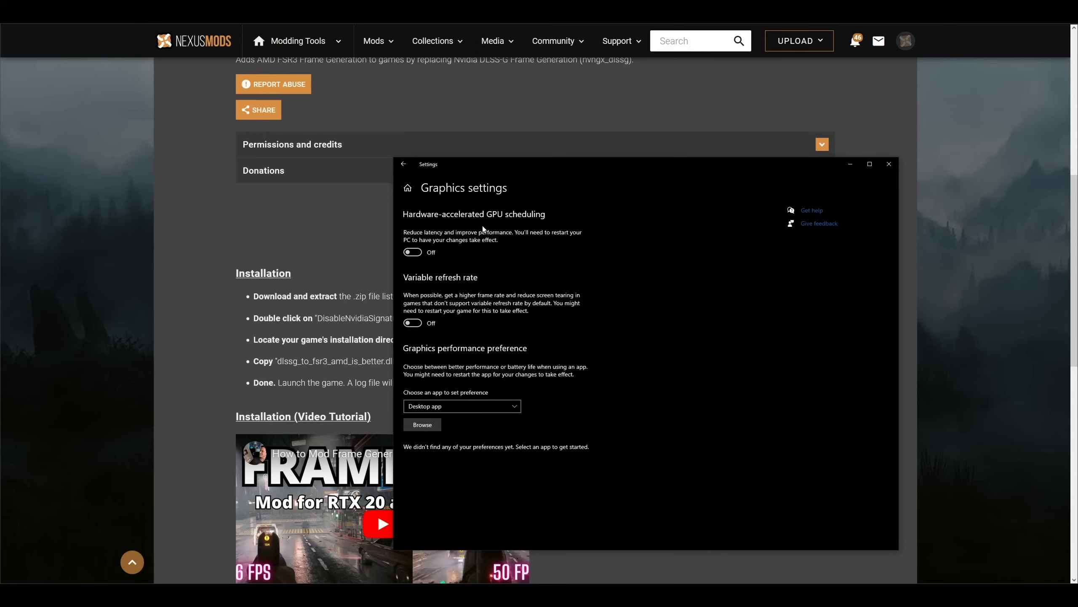
left_click(413, 252)
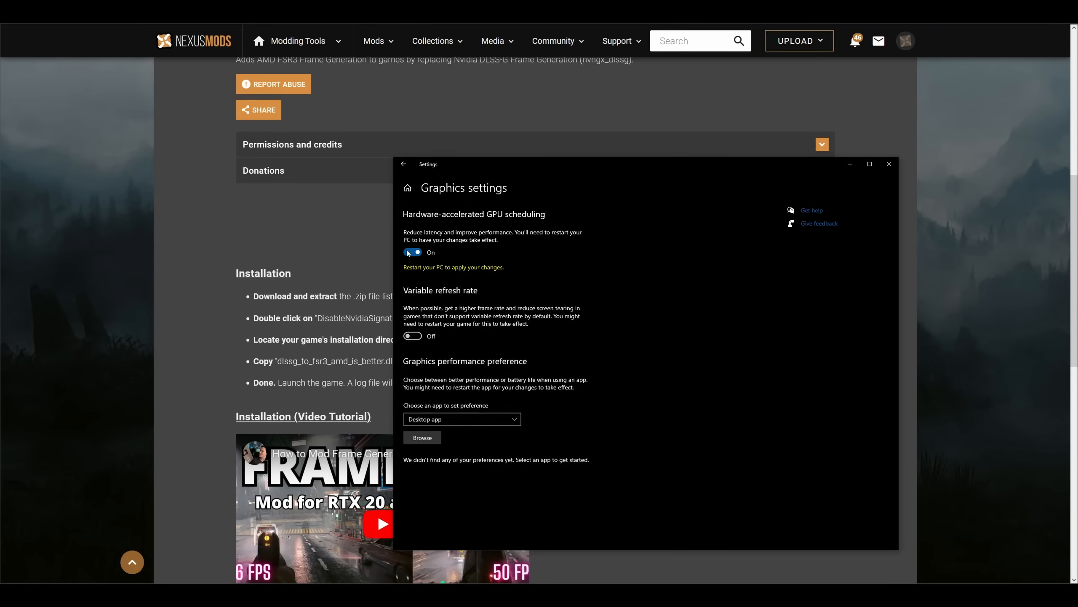
left_click(412, 252)
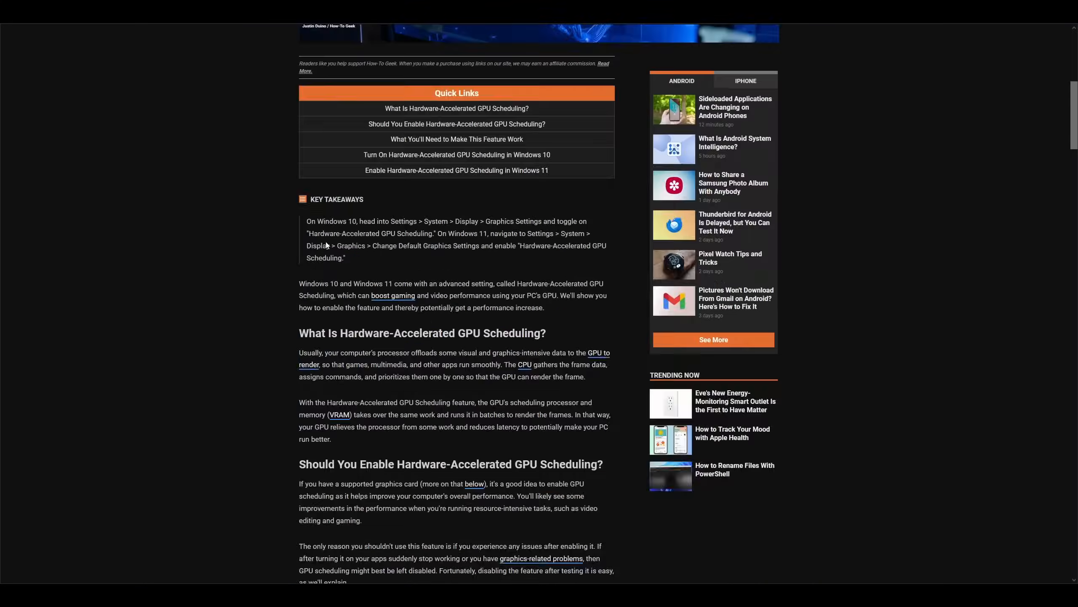
Scroll the How-To Geek article down to its Windows 11 GPU scheduling steps
scroll("down", 3)
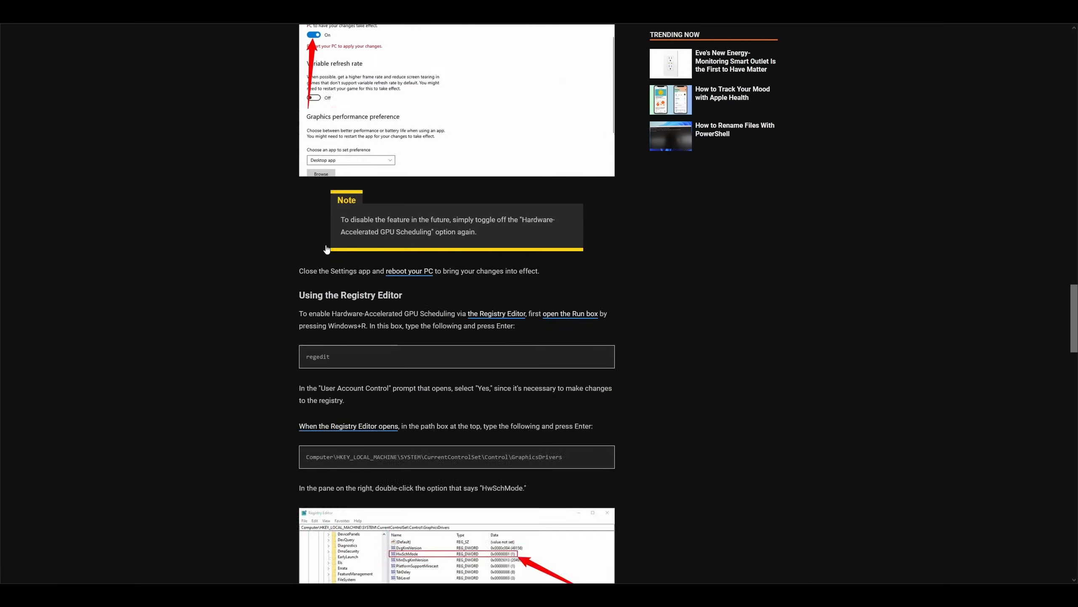
scroll("down", 3)
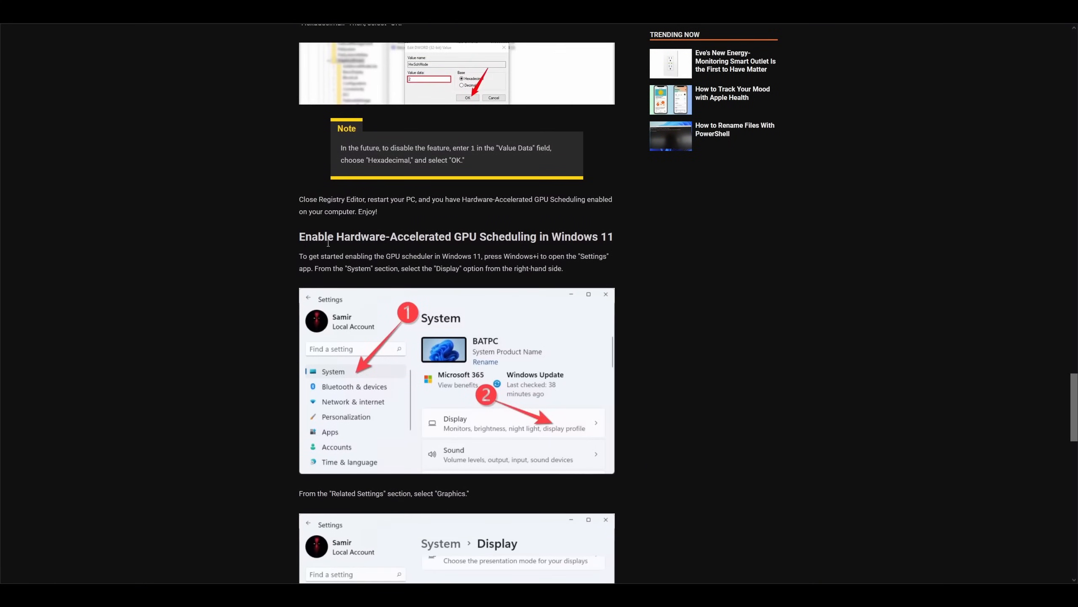
scroll("down", 3)
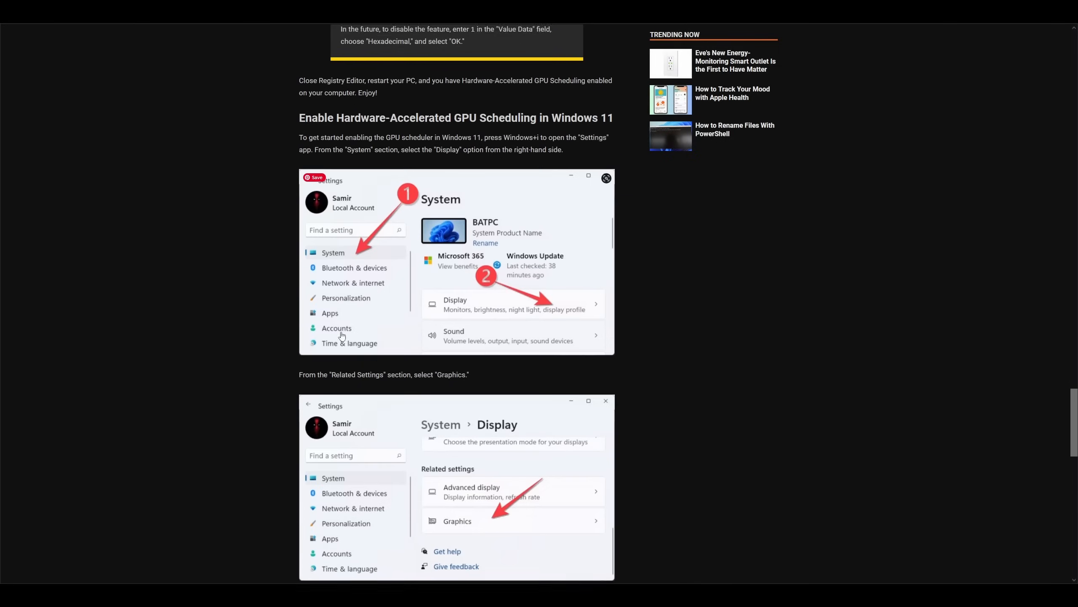
scroll("down", 3)
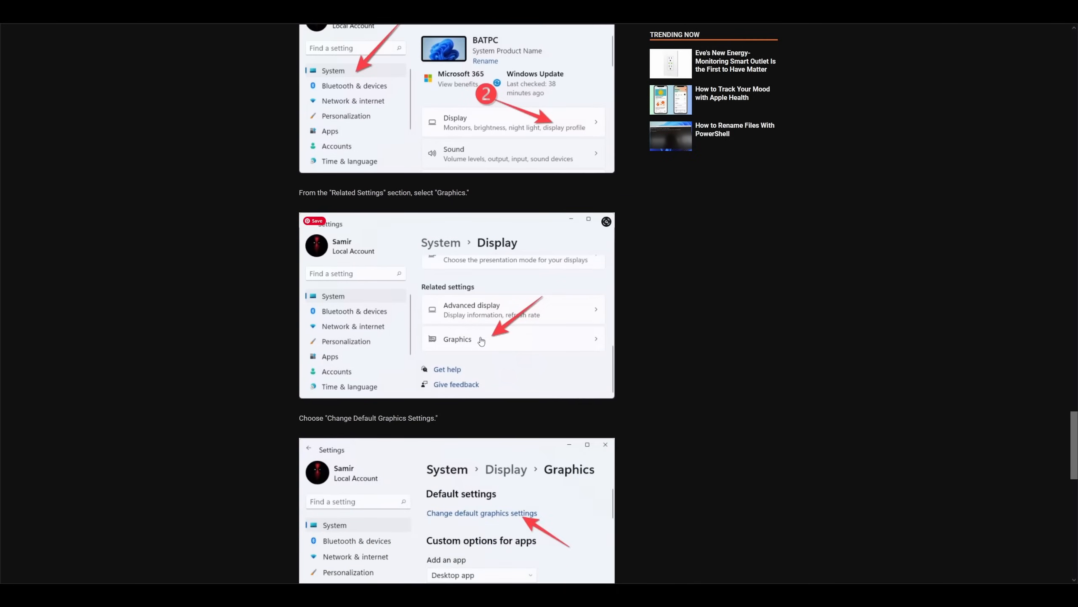
scroll("down", 3)
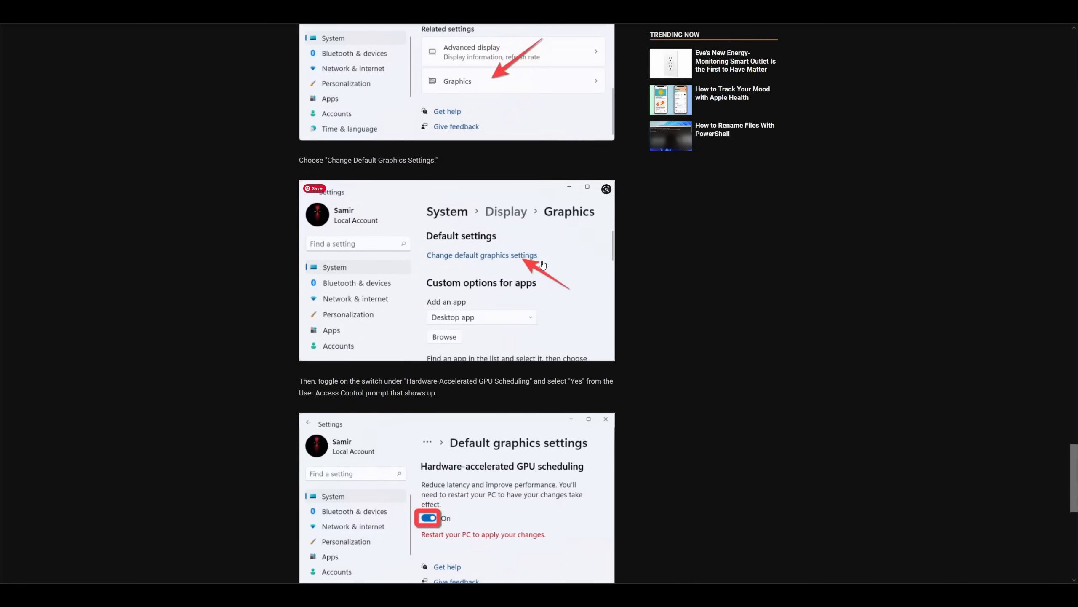
scroll("down", 3)
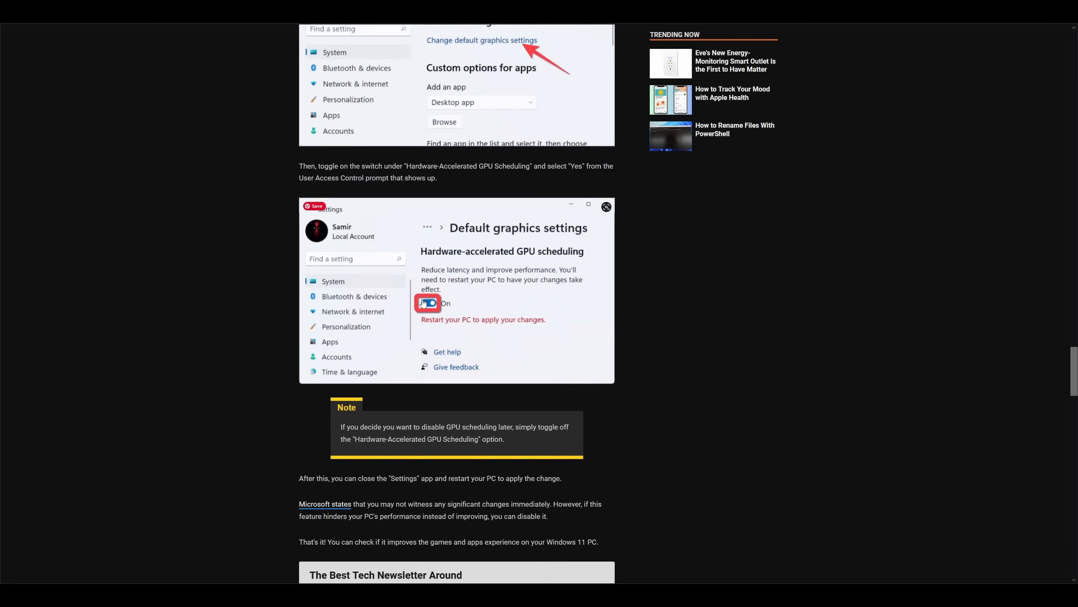
scroll("down", 3)
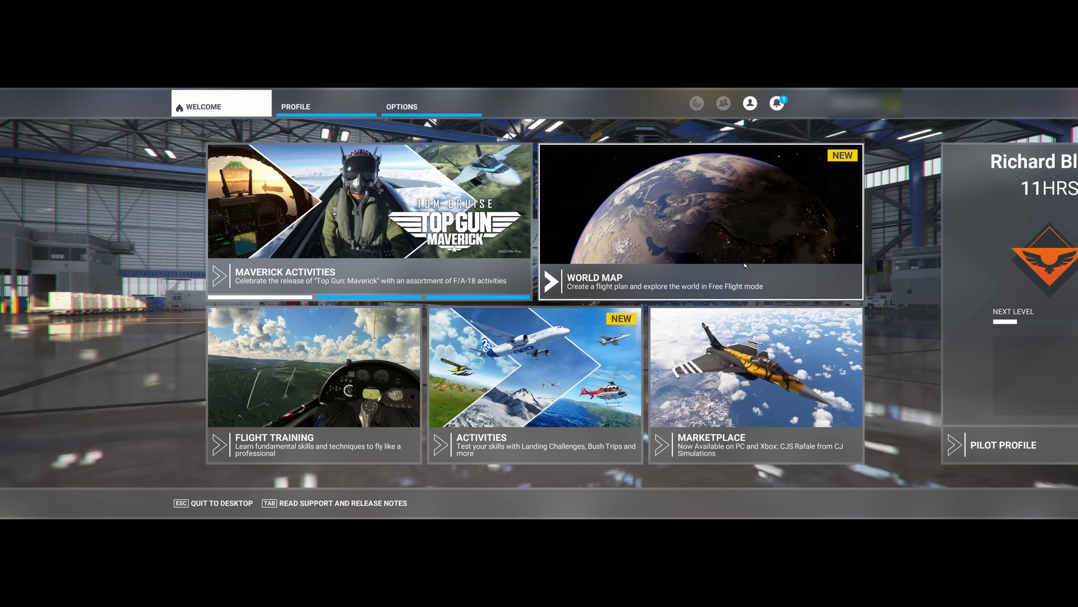
Open General Options to view the Graphics tab, where DLSS Frame Generation is off
left_click(401, 106)
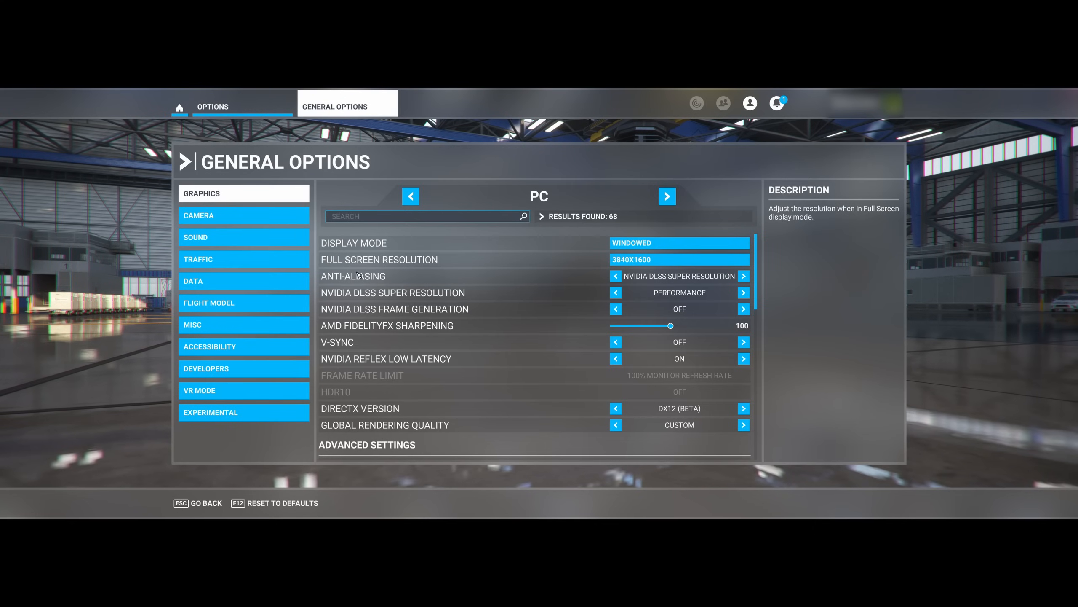
mouse_move(520, 331)
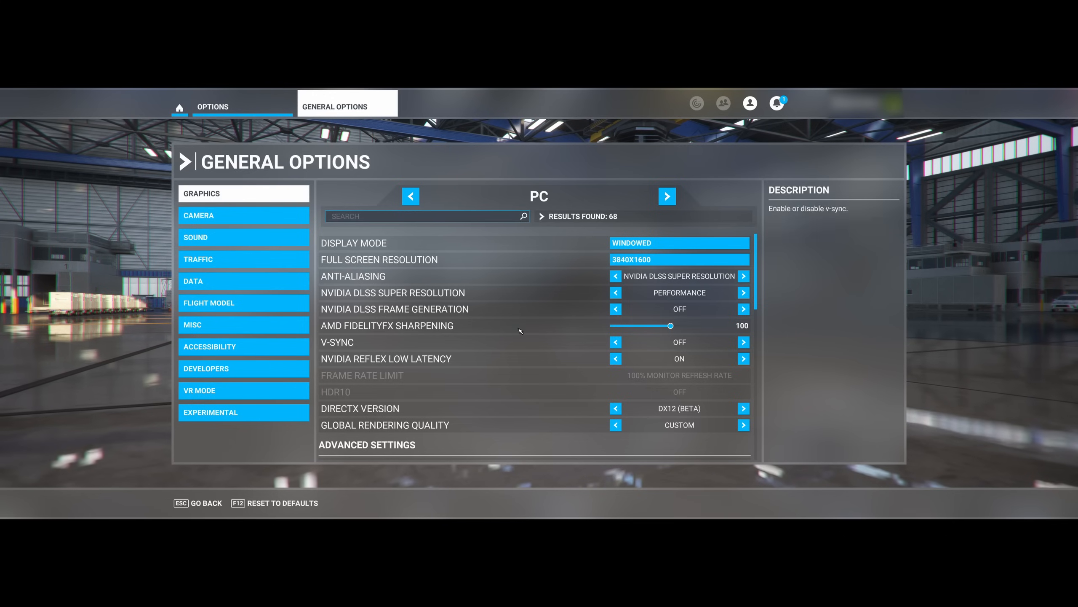
mouse_move(350, 300)
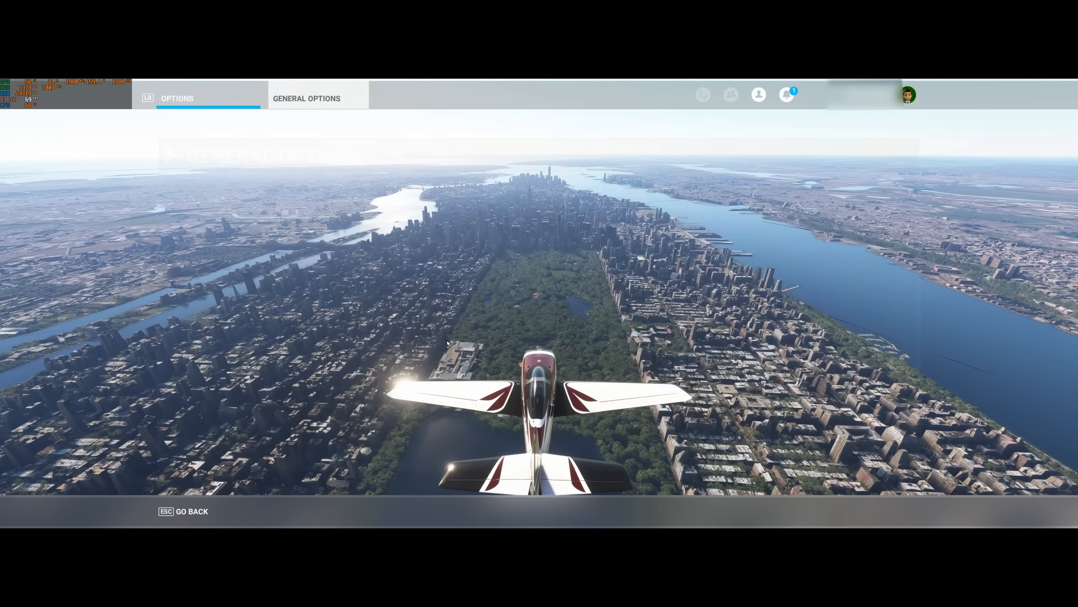
Set NVIDIA DLSS Frame Generation to On and apply the graphics settings
left_click(306, 98)
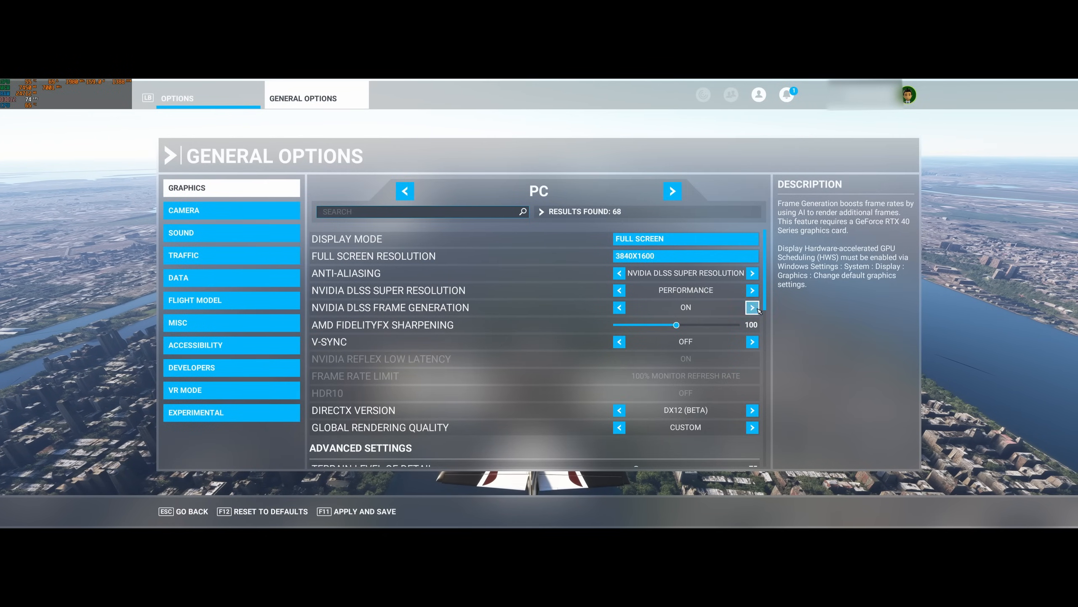
key("Escape")
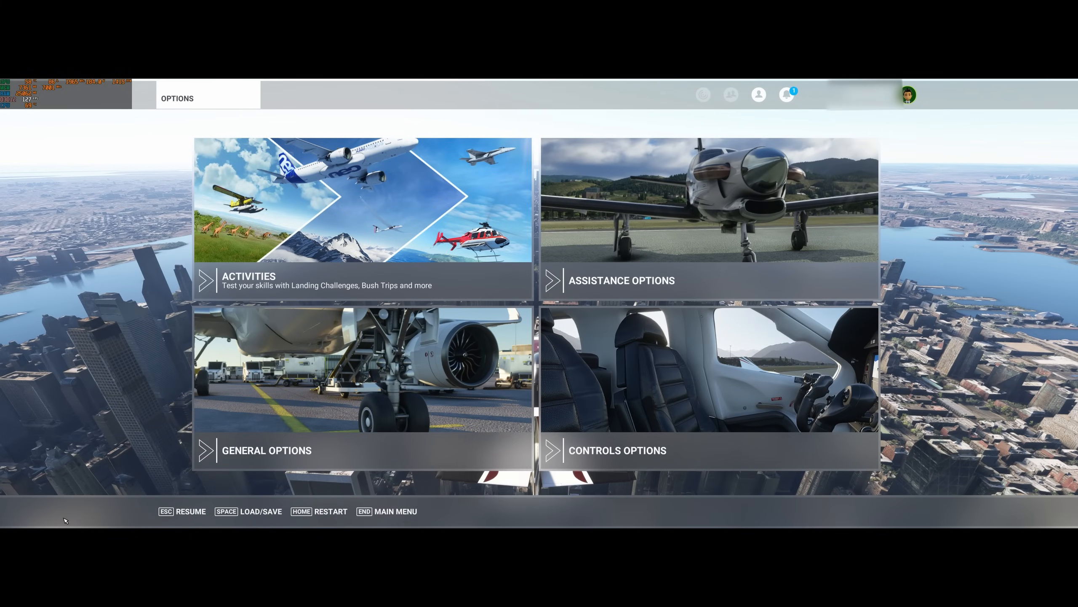
Resume the flight over Manhattan from the in-flight Options menu
left_click(267, 451)
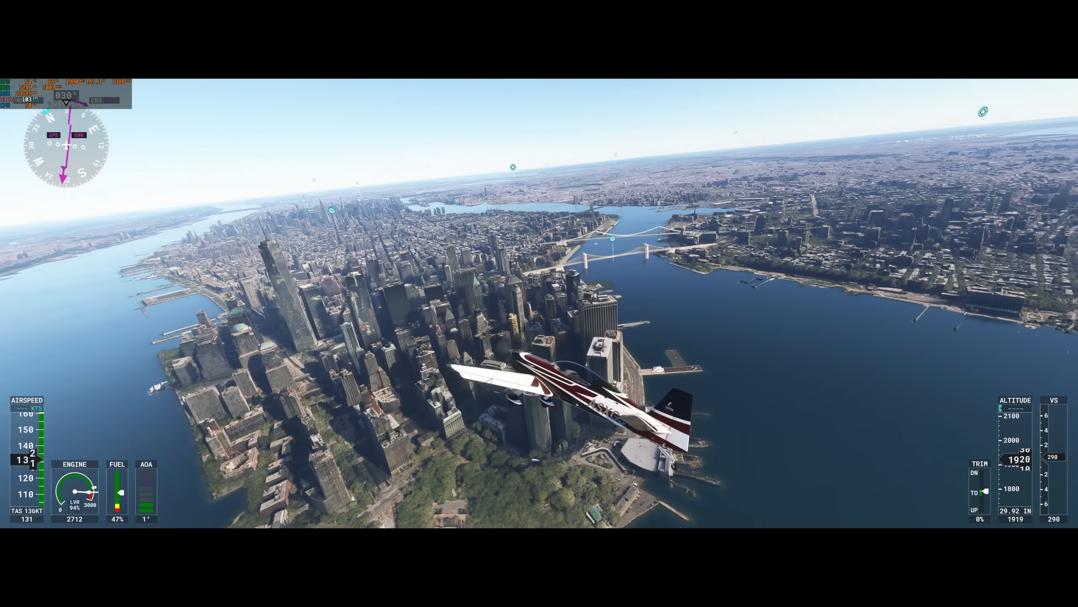
Raise DLSS Super Resolution from Balanced to Quality and resume the Manhattan flight
key("Esc")
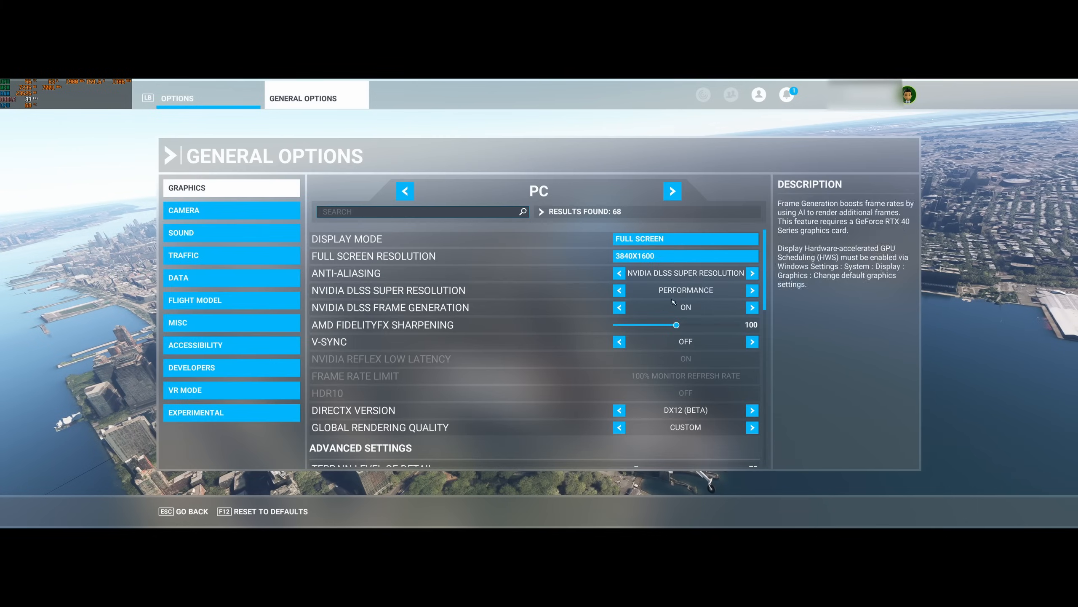
left_click(618, 289)
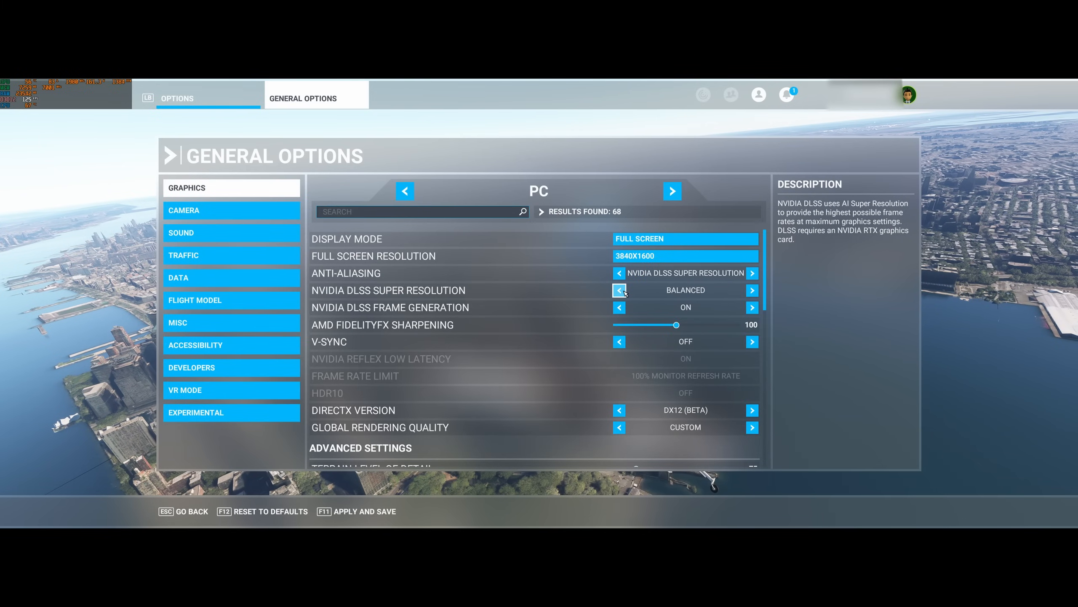
left_click(619, 290)
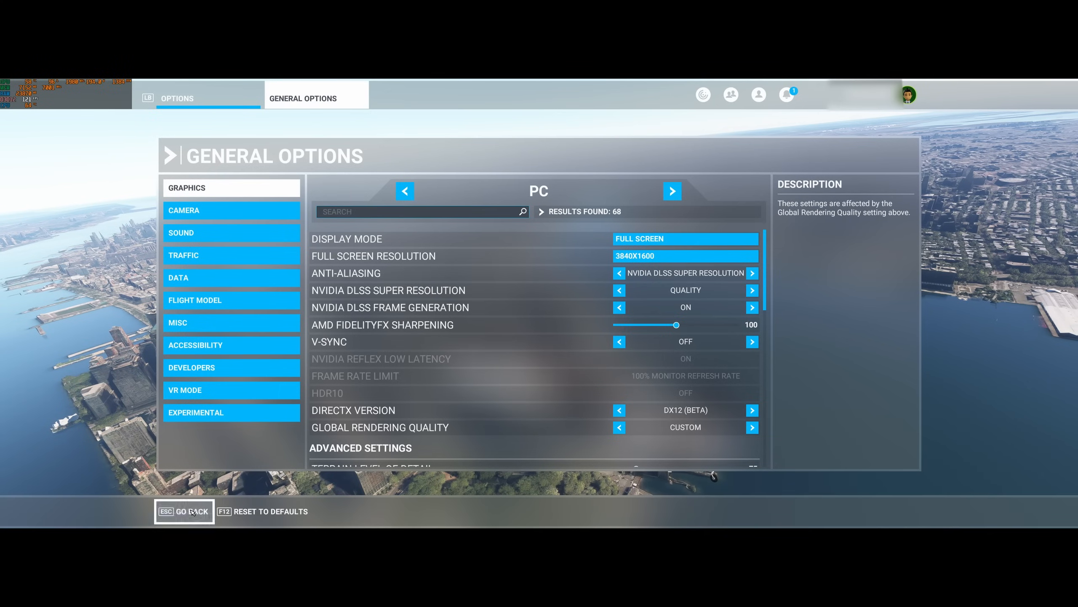
left_click(184, 511)
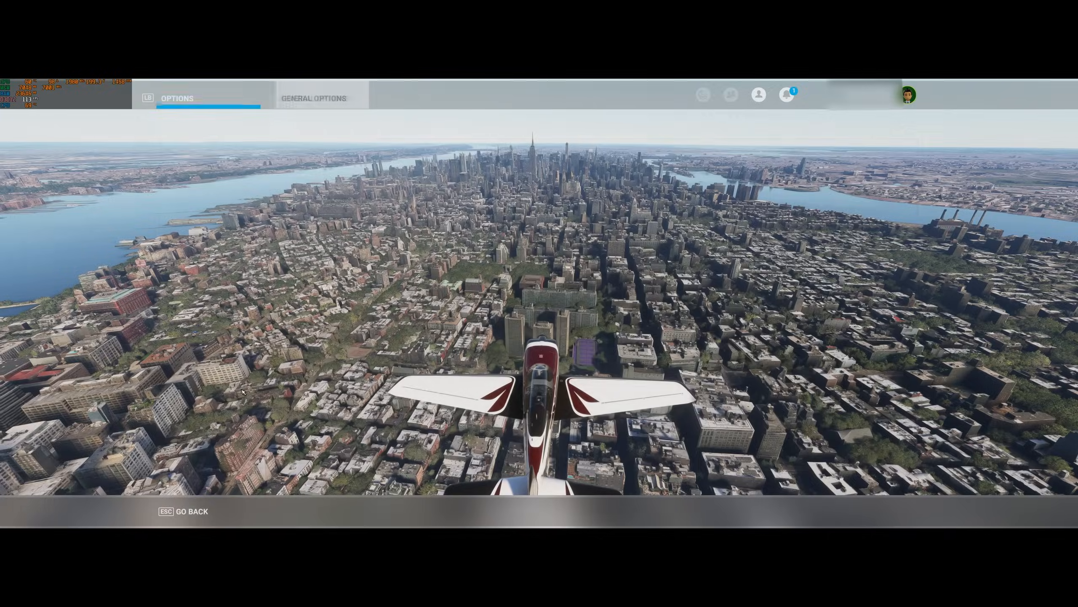
Reopen General Options and cycle DLSS Super Resolution through DLAA to Ultra Performance
left_click(315, 98)
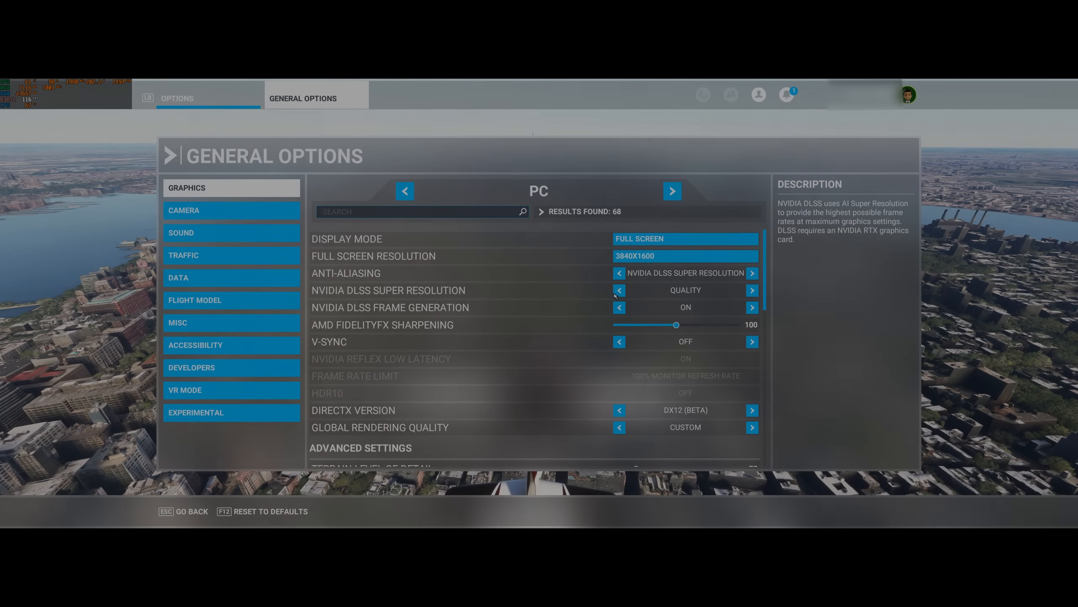
left_click(618, 290)
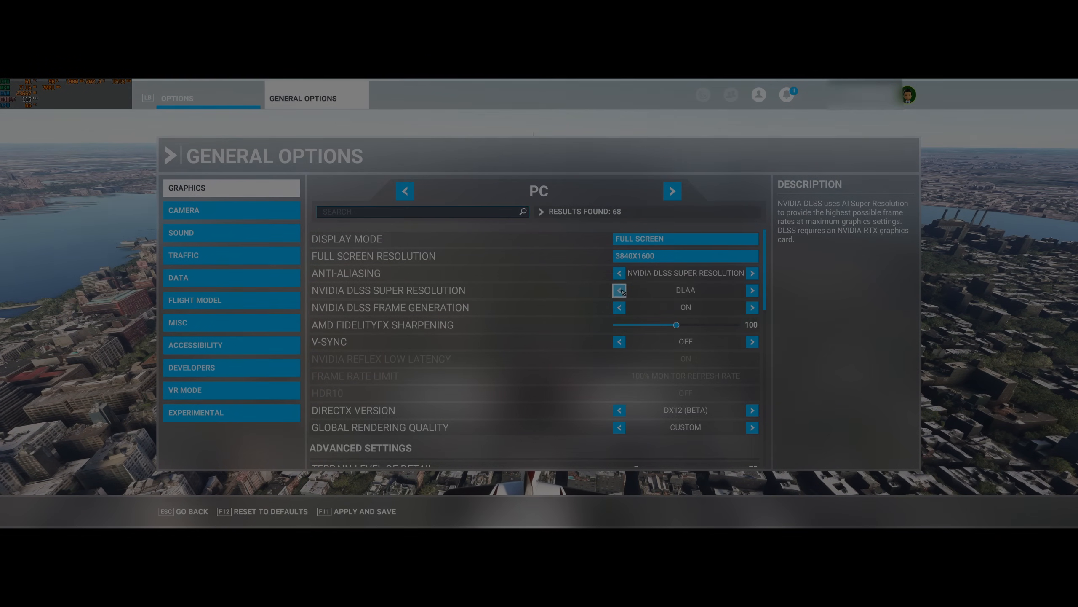
left_click(618, 290)
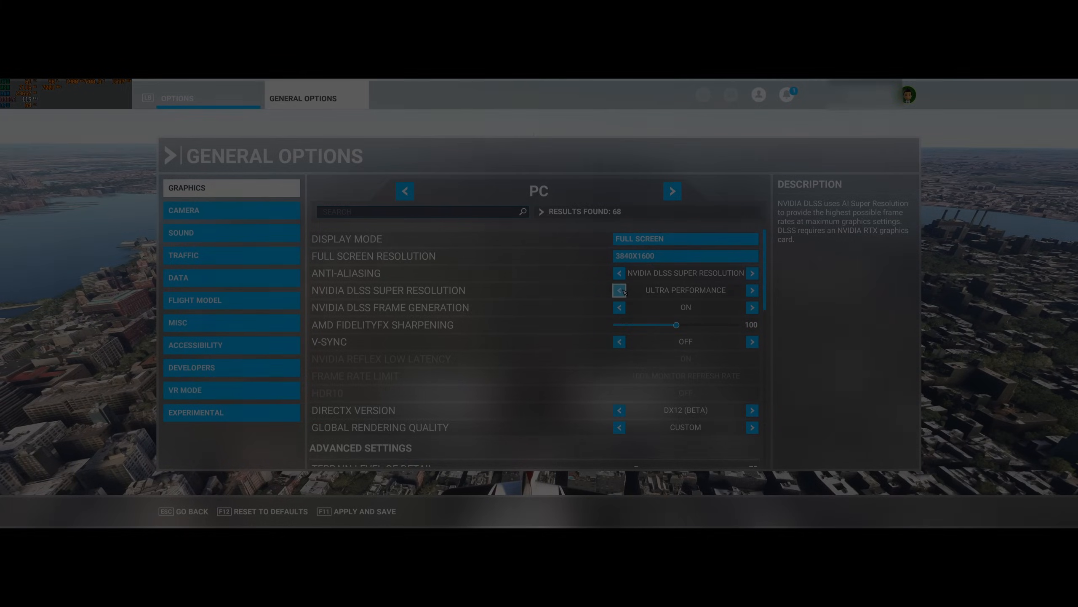